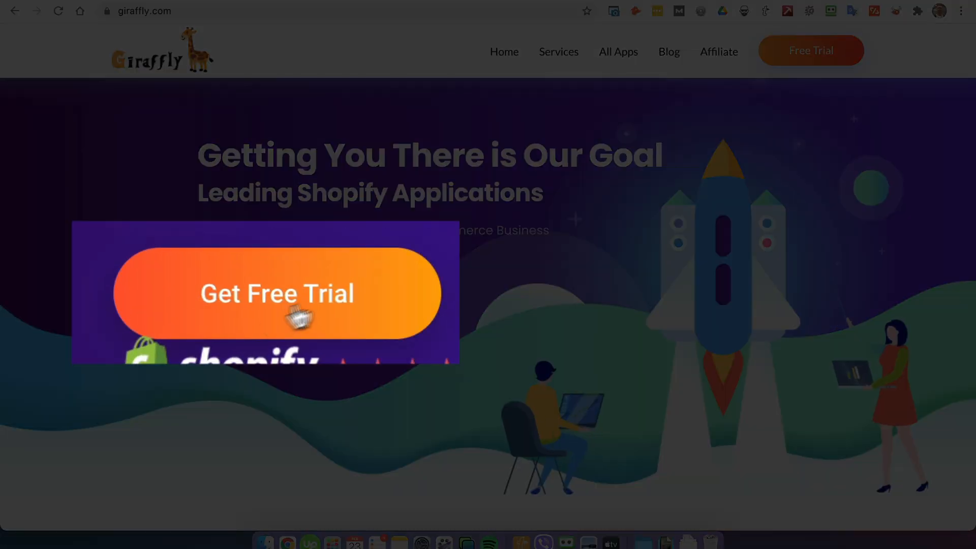
# Follow Giraffly's SEO Master free trial link and land on the Shopify App Store home page.
pyautogui.click(276, 294)
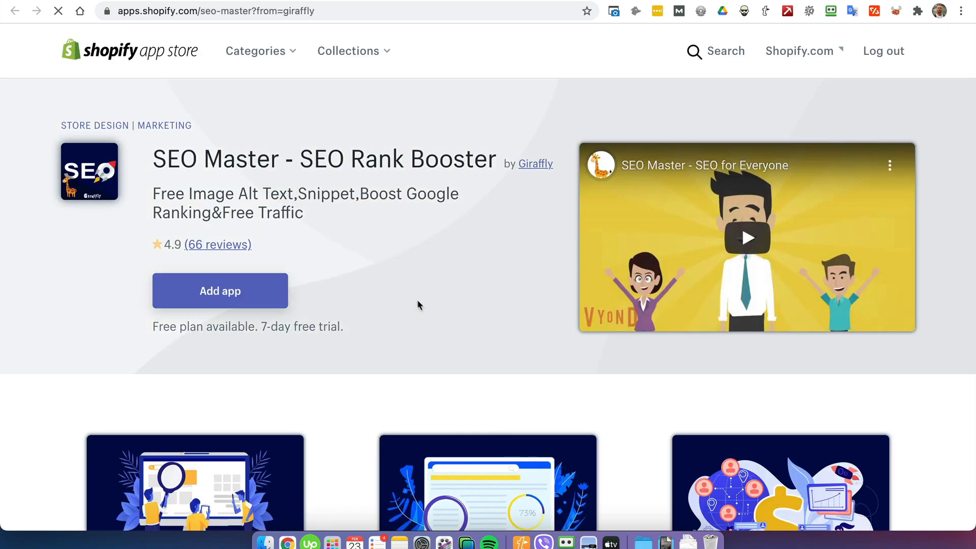
pyautogui.click(220, 290)
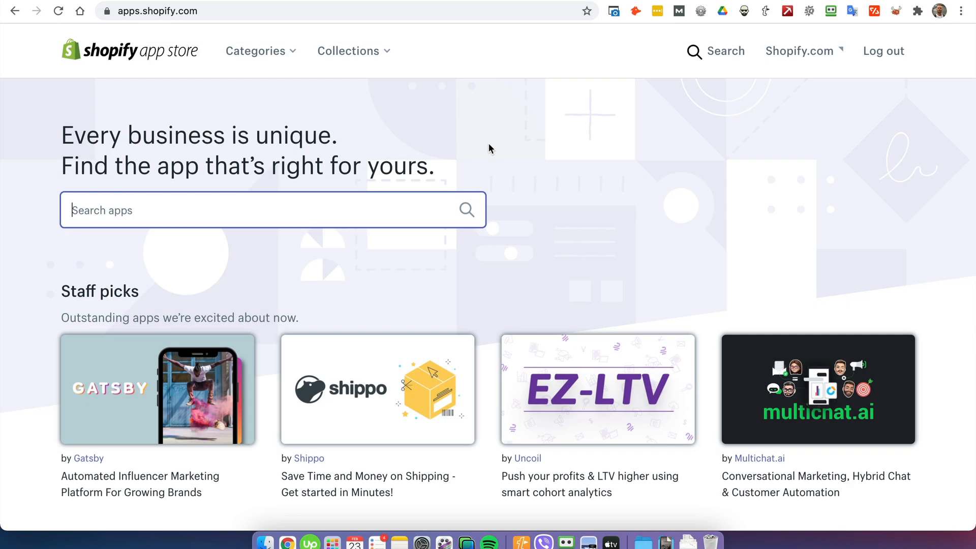
# Search the app store for 'seo' and open the SEO Master - SEO Rank Booster listing.
pyautogui.write('seo')
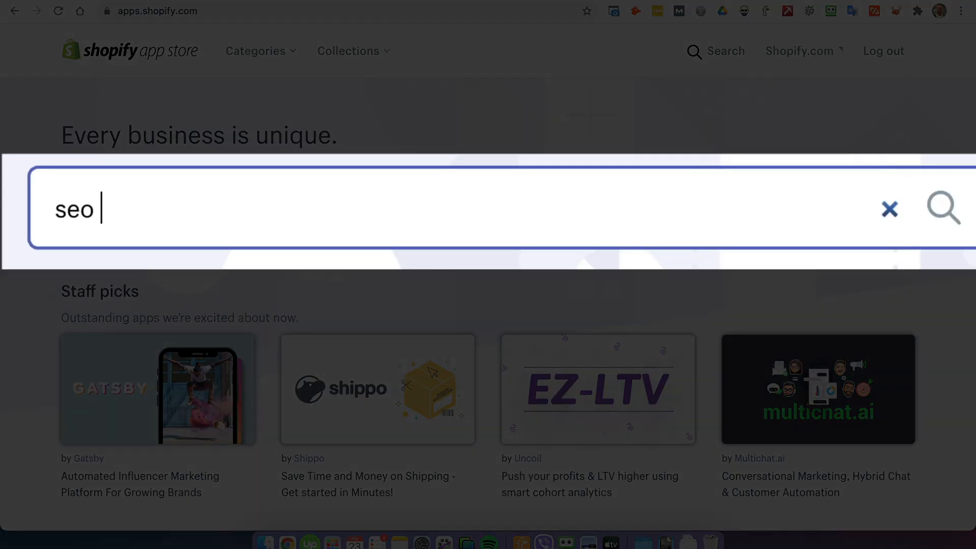
pyautogui.press('Return')
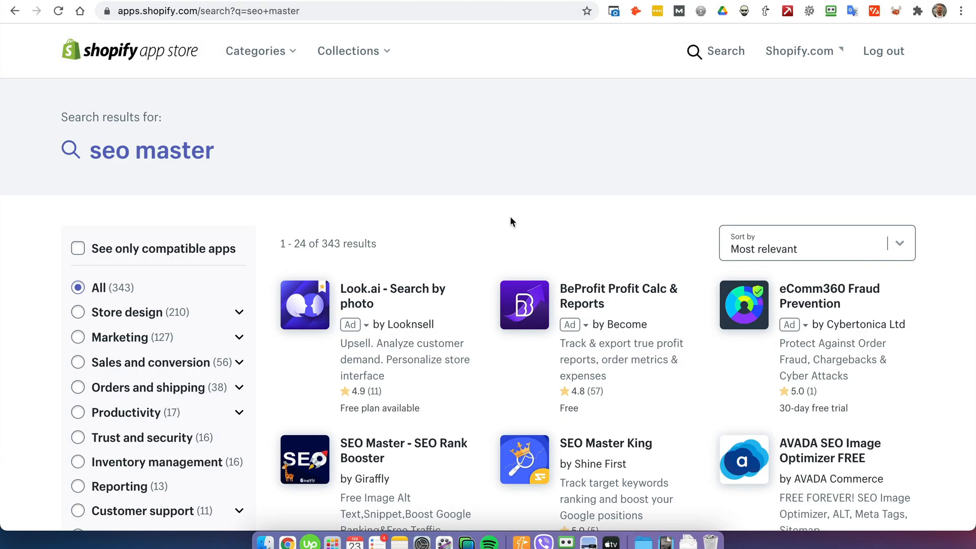
pyautogui.click(304, 460)
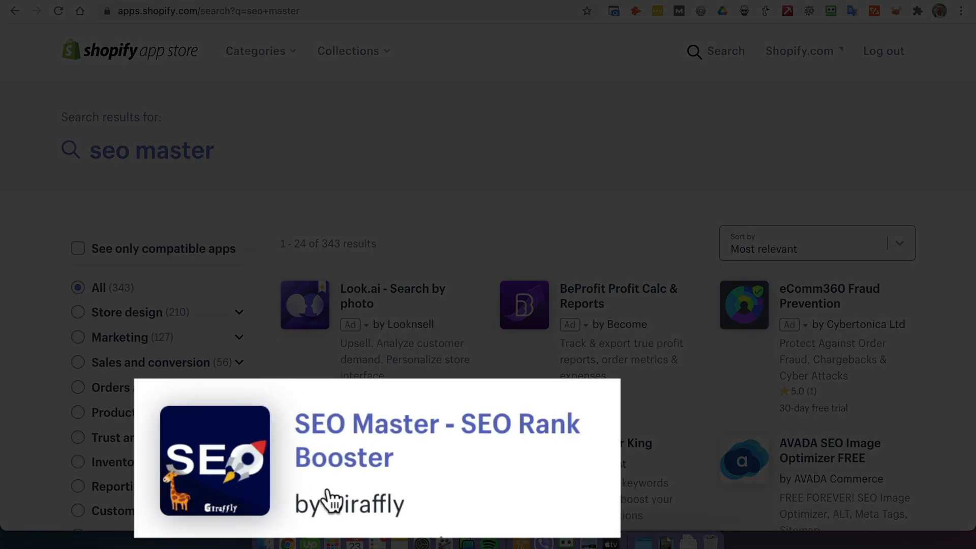
pyautogui.click(436, 423)
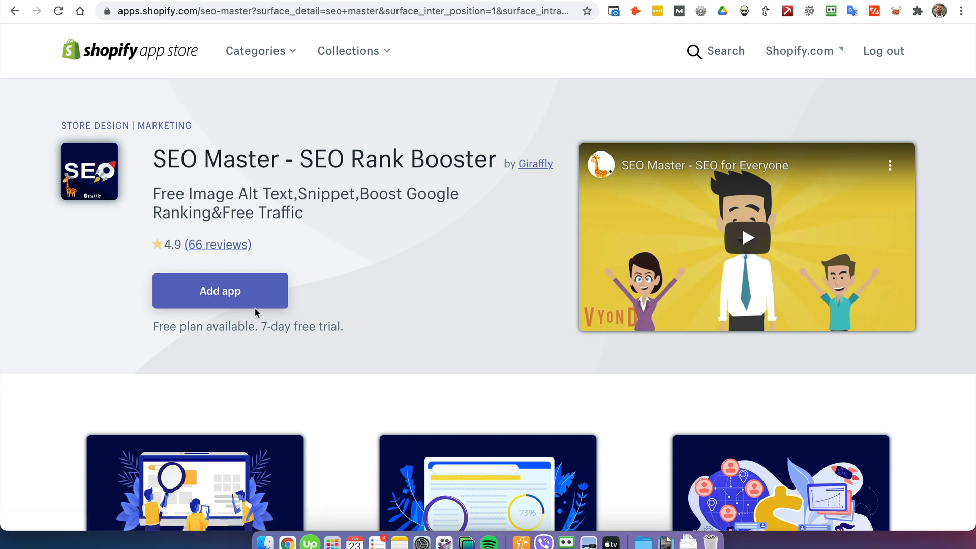
# Start adding SEO Master to the store from its listing.
pyautogui.click(220, 291)
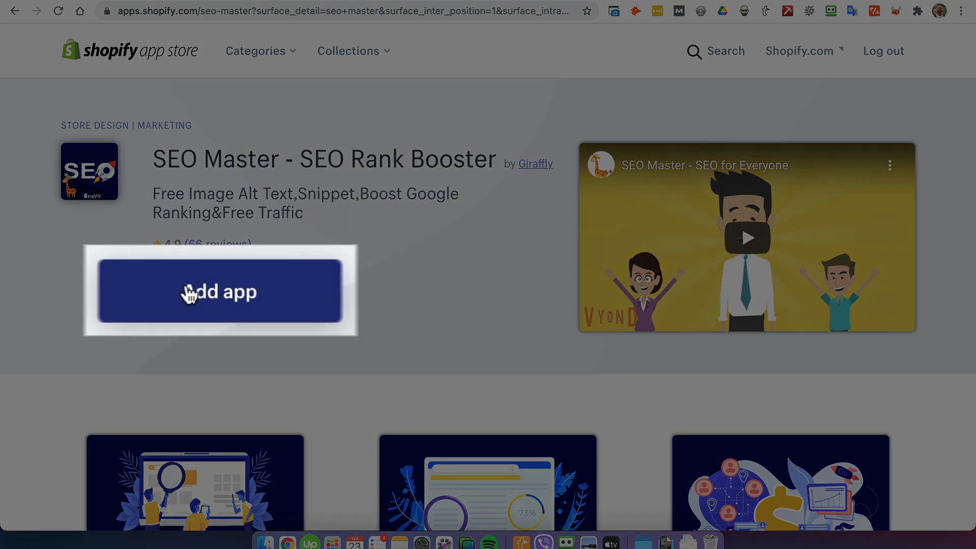
pyautogui.click(219, 292)
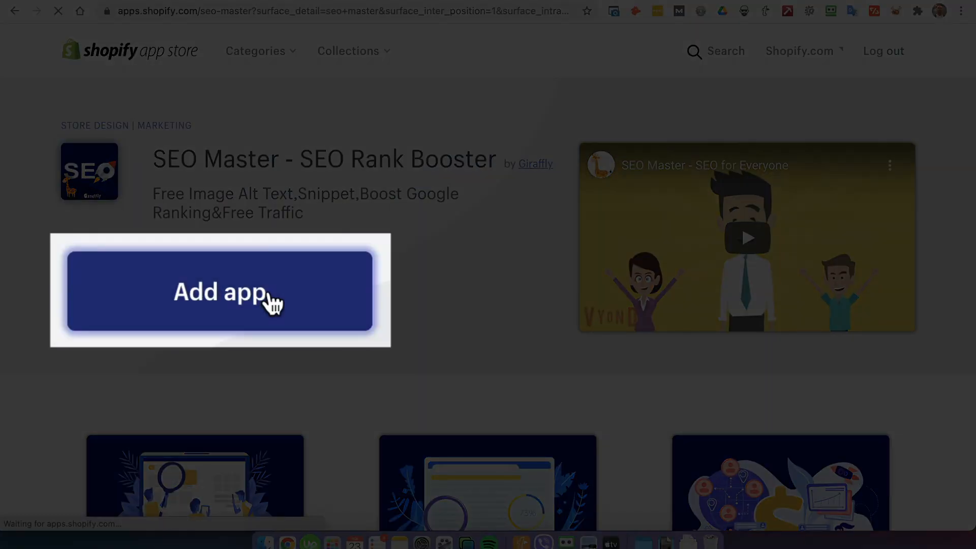
pyautogui.click(220, 291)
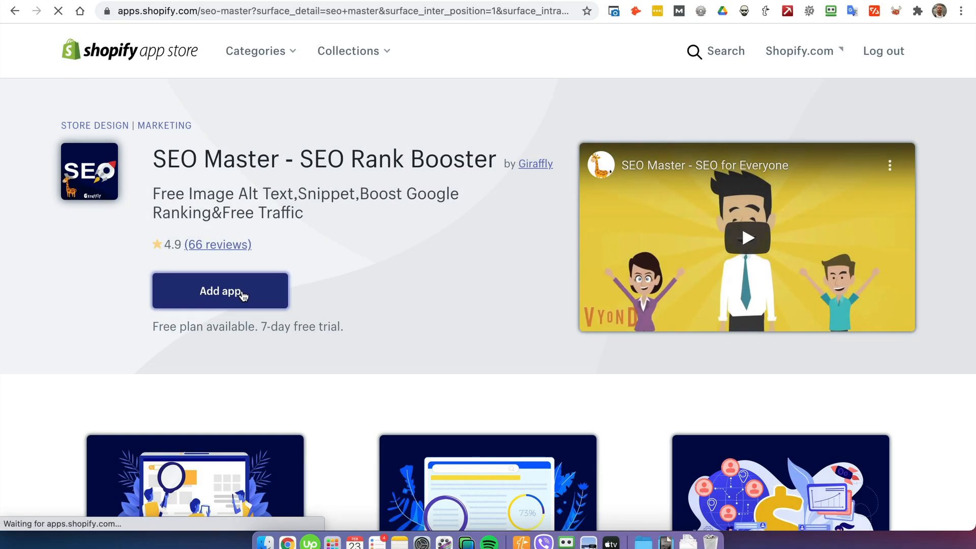
pyautogui.click(220, 290)
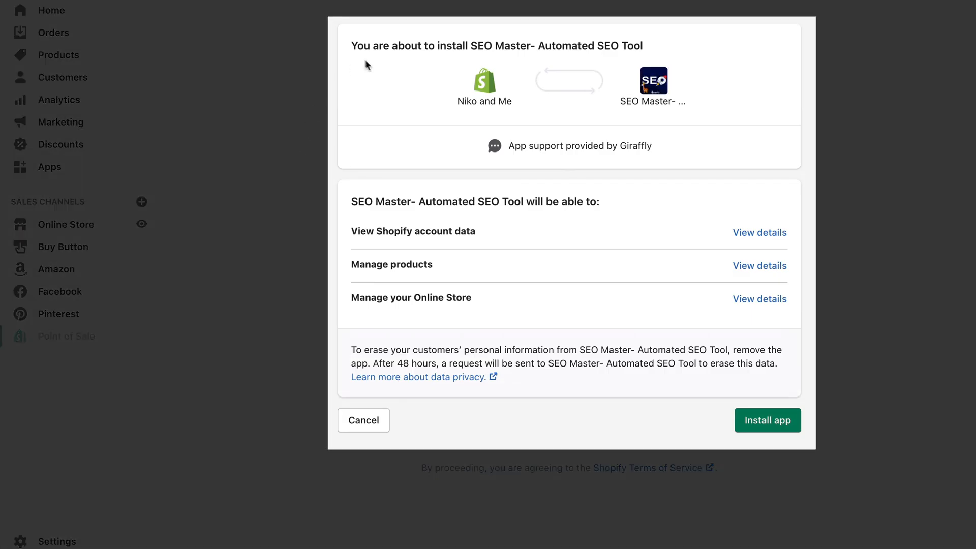
pyautogui.moveTo(296, 421)
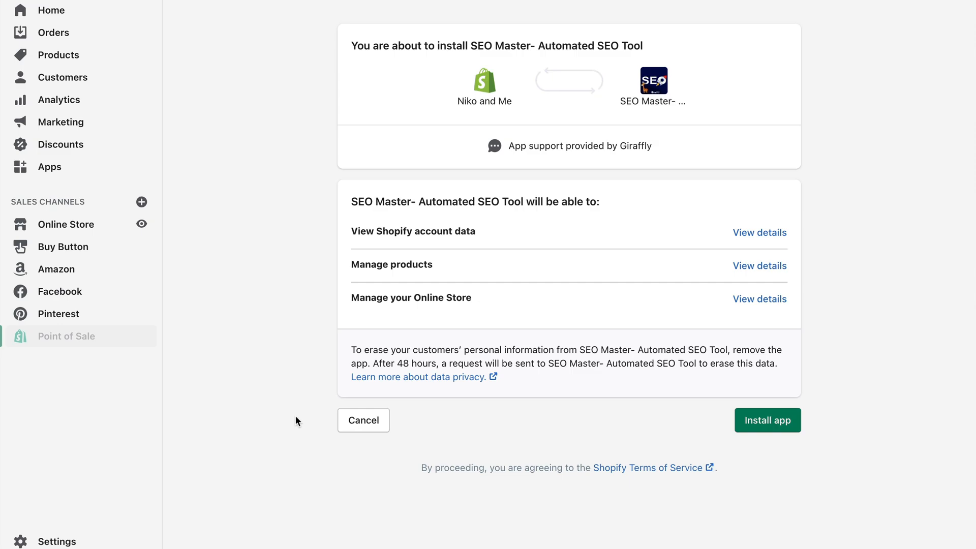
# Approve the requested permissions and install SEO Master on the store.
pyautogui.click(766, 420)
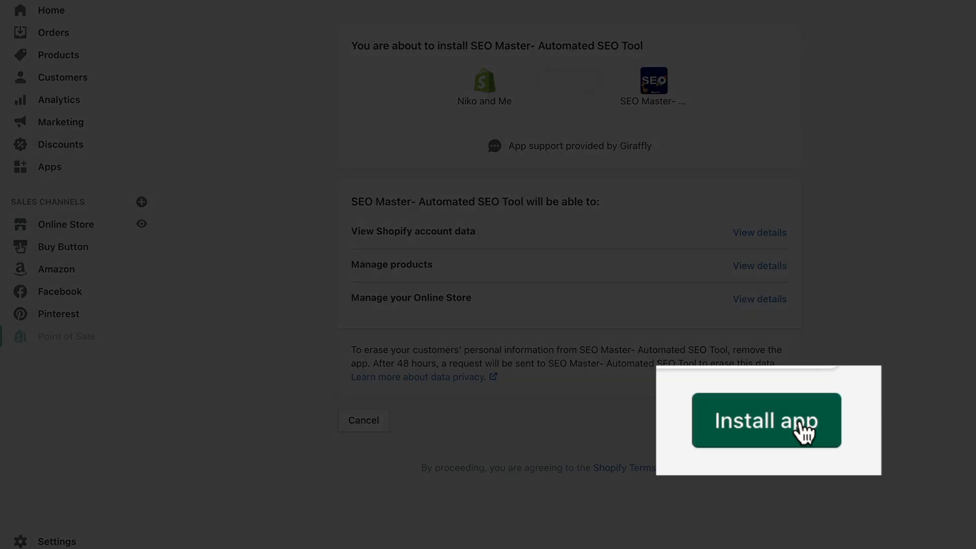
pyautogui.click(767, 420)
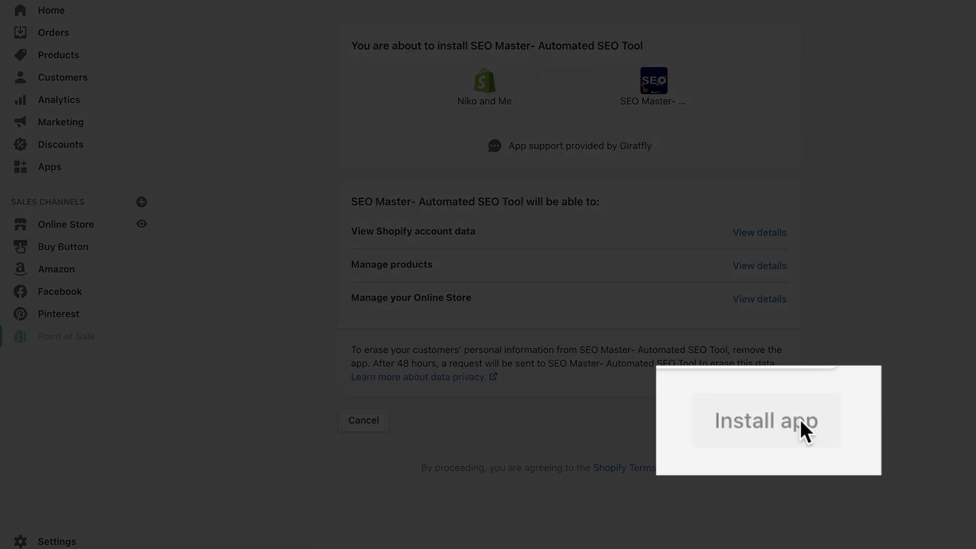
pyautogui.click(766, 420)
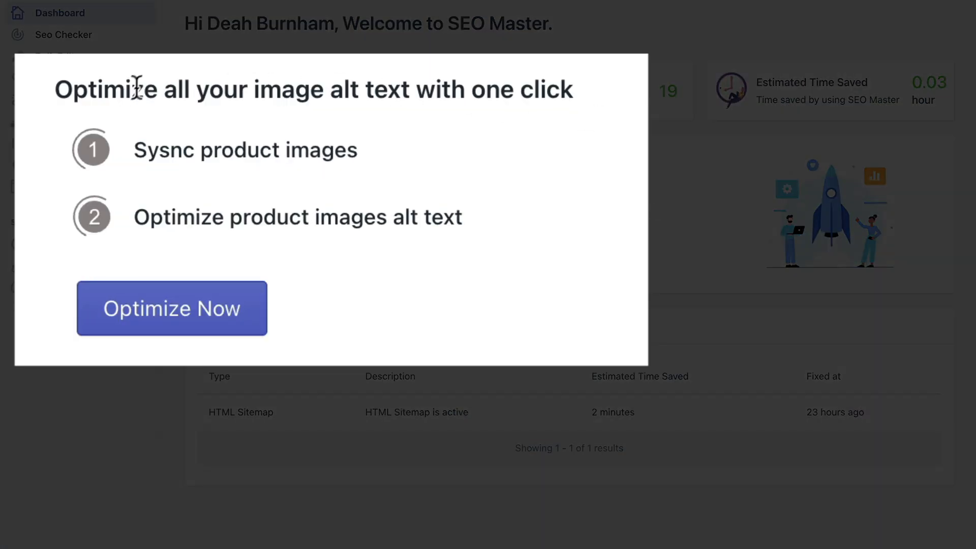
pyautogui.moveTo(444, 124)
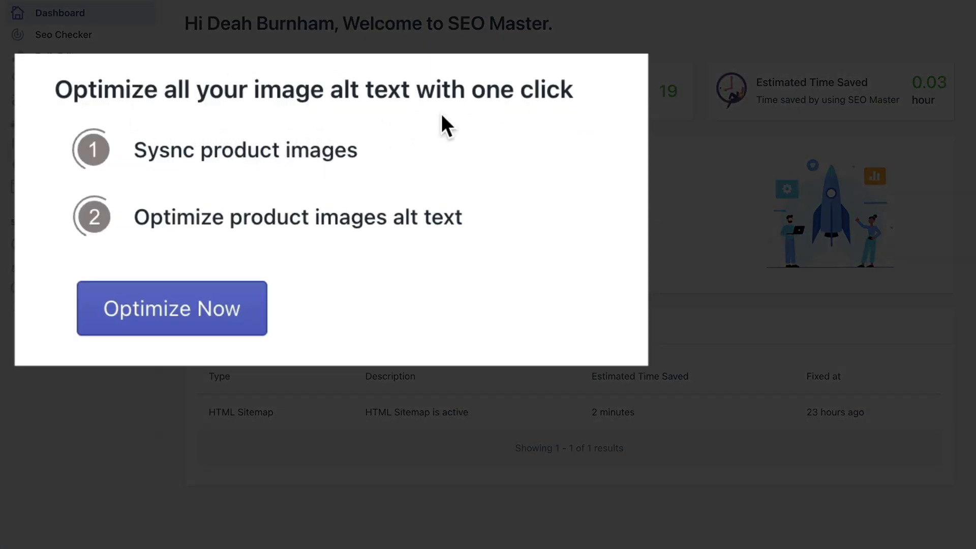
pyautogui.moveTo(532, 121)
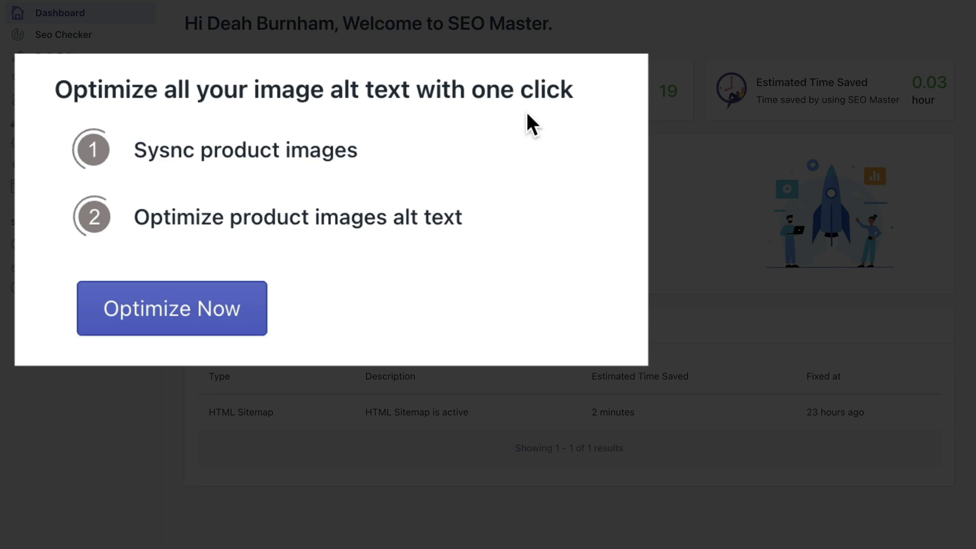
pyautogui.moveTo(195, 341)
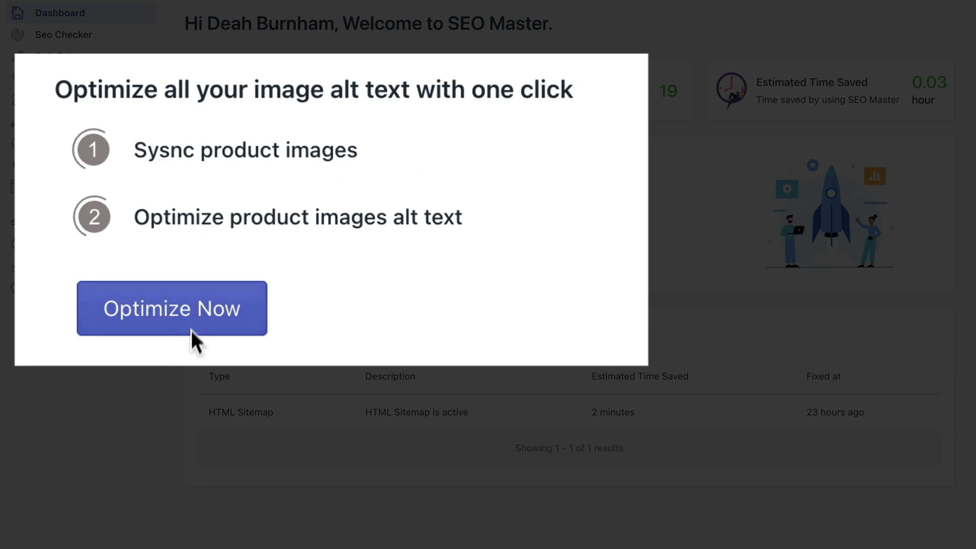
# Start the Optimize Now flow for all product image alt text from the dashboard.
pyautogui.click(172, 308)
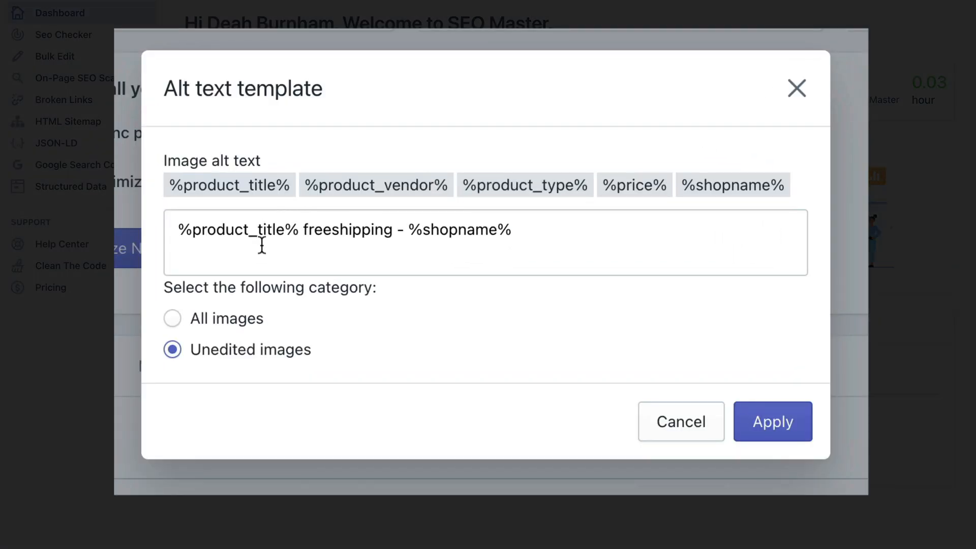
# Review the '%product_title% freeshipping - %shopname%' alt text template placeholders, keeping it unchanged.
pyautogui.click(296, 229)
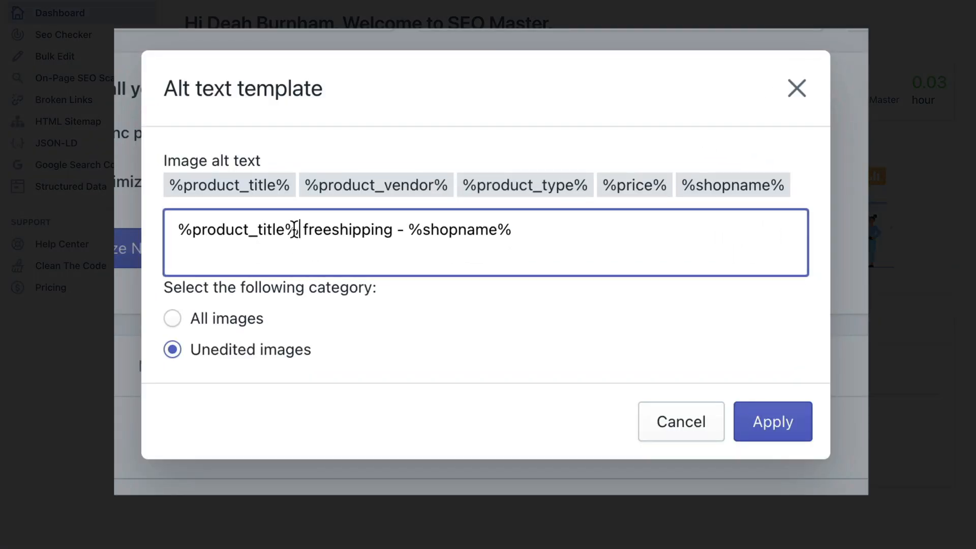
pyautogui.doubleClick(237, 229)
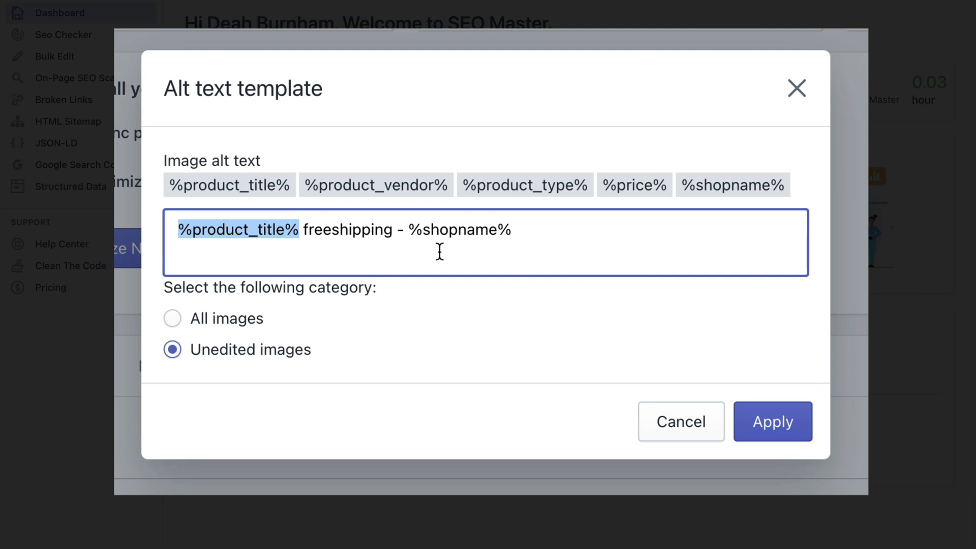
pyautogui.click(364, 229)
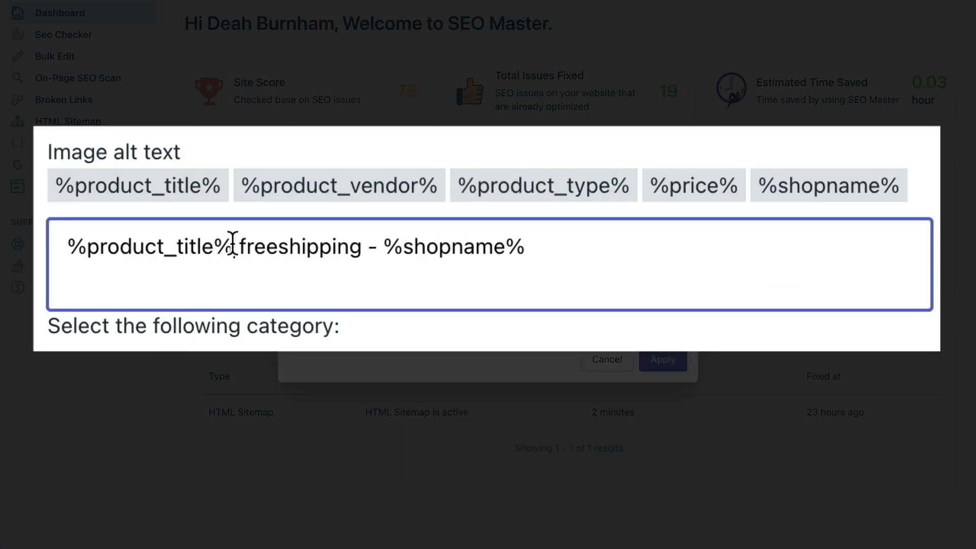
pyautogui.doubleClick(149, 246)
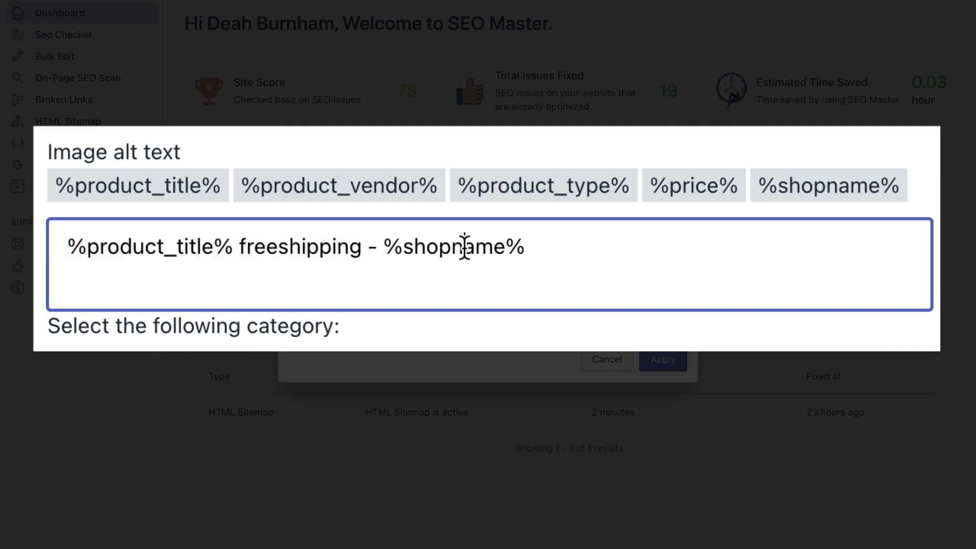
pyautogui.doubleClick(451, 246)
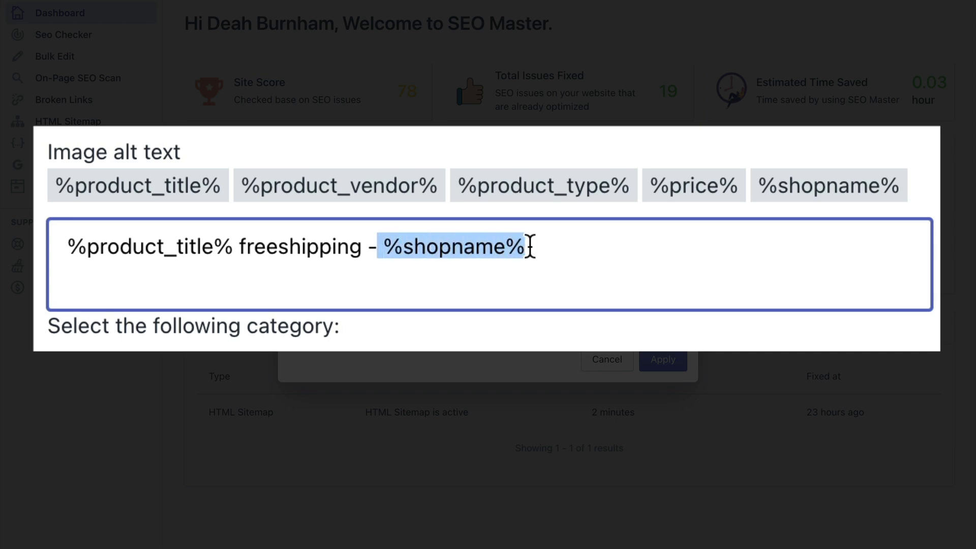
pyautogui.moveTo(600, 245)
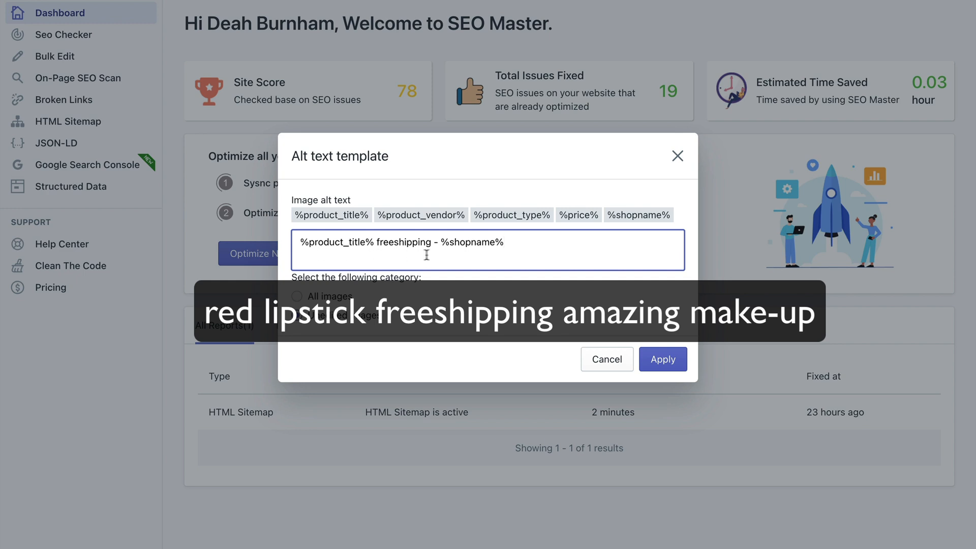
pyautogui.doubleClick(470, 242)
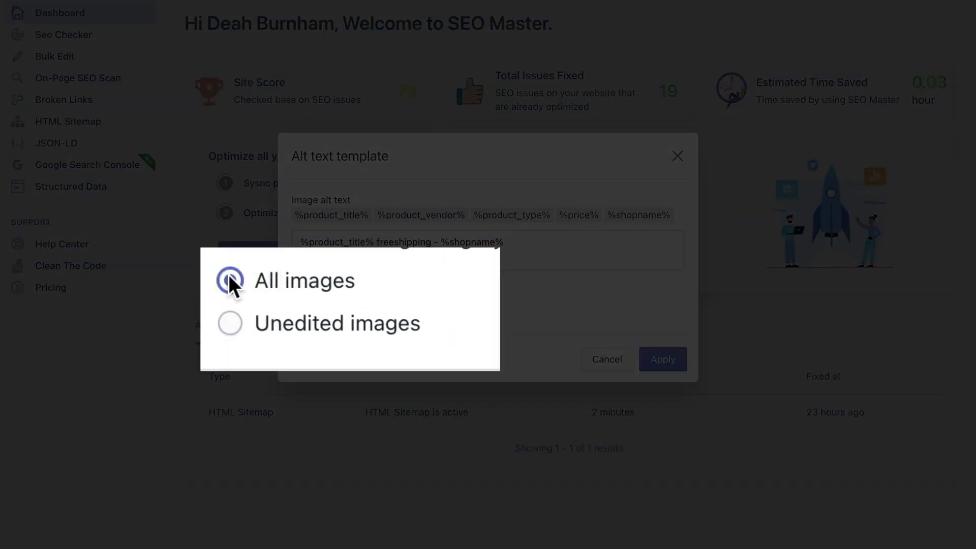
# Target all images instead of unedited ones and apply the alt text template.
pyautogui.click(229, 323)
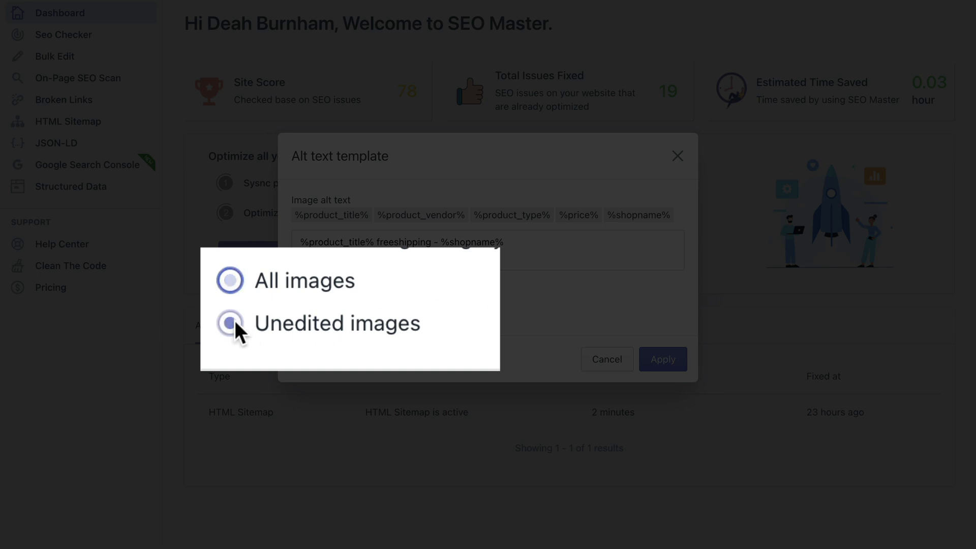
pyautogui.click(229, 324)
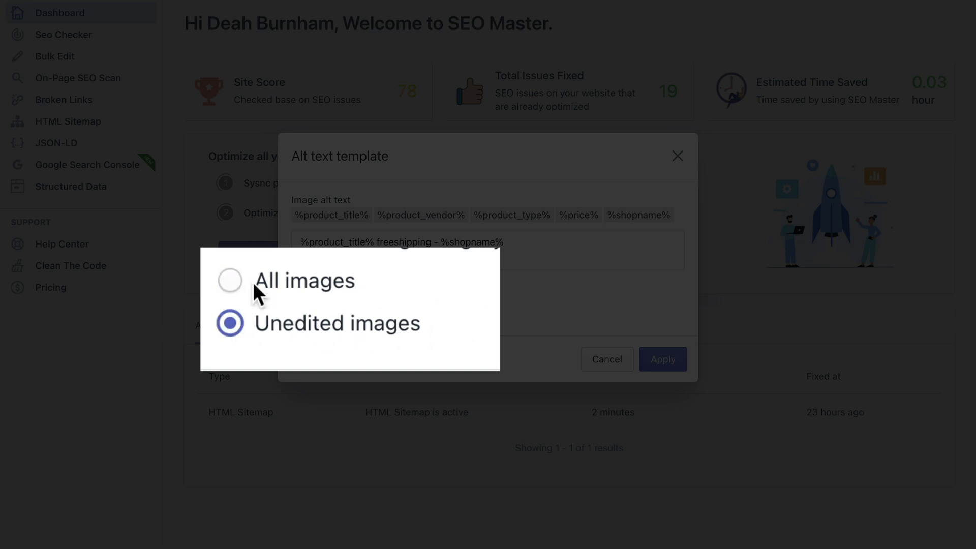
pyautogui.click(230, 281)
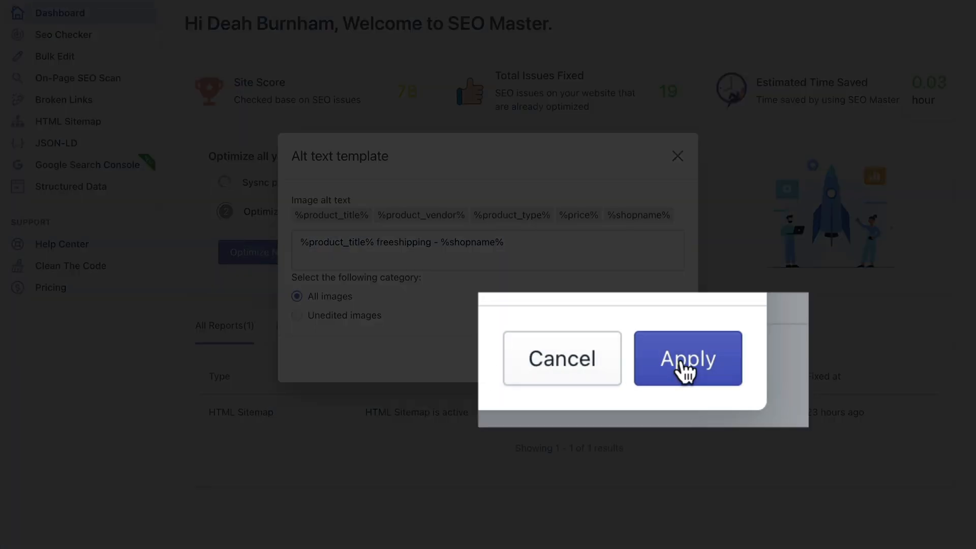
pyautogui.click(687, 358)
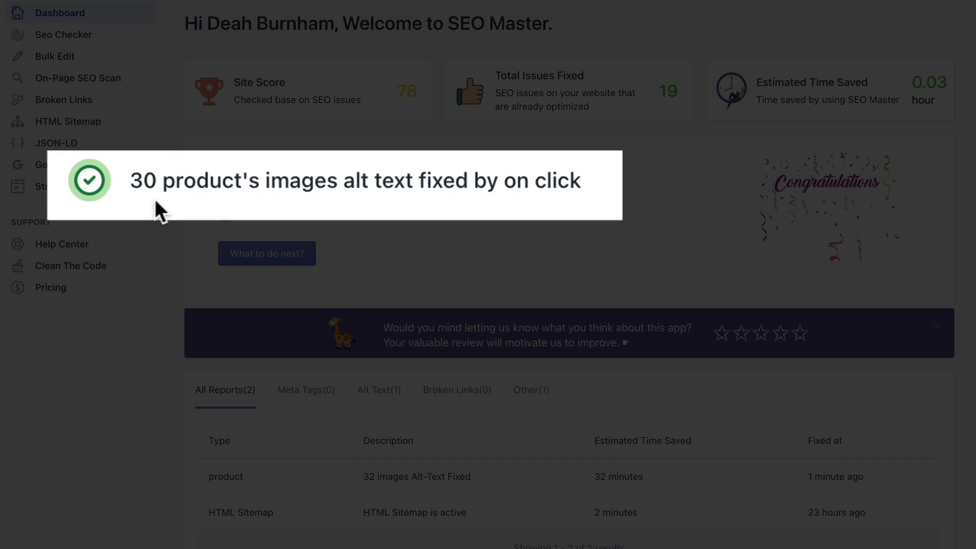
pyautogui.moveTo(489, 188)
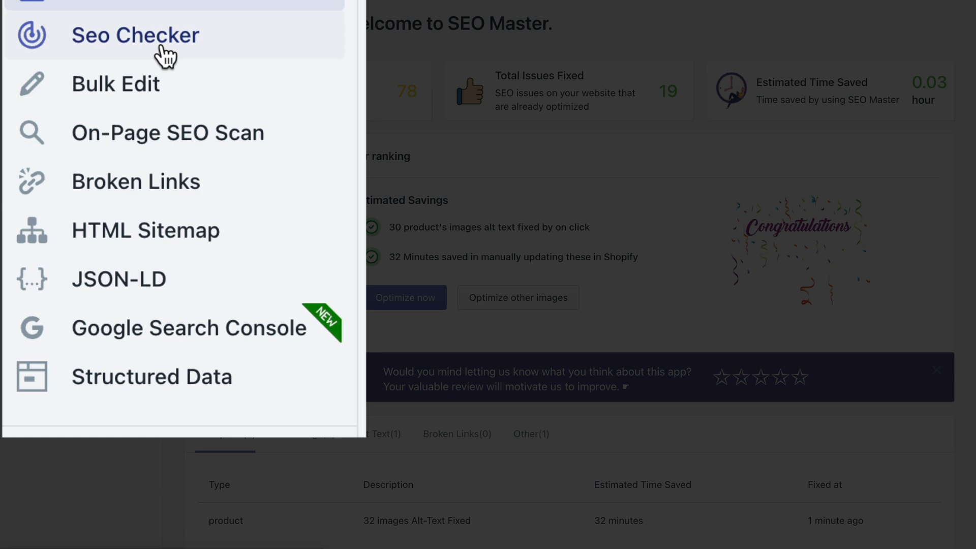
# Rescan the store in Seo Checker and expand the Meta Title Tag issue list.
pyautogui.click(136, 34)
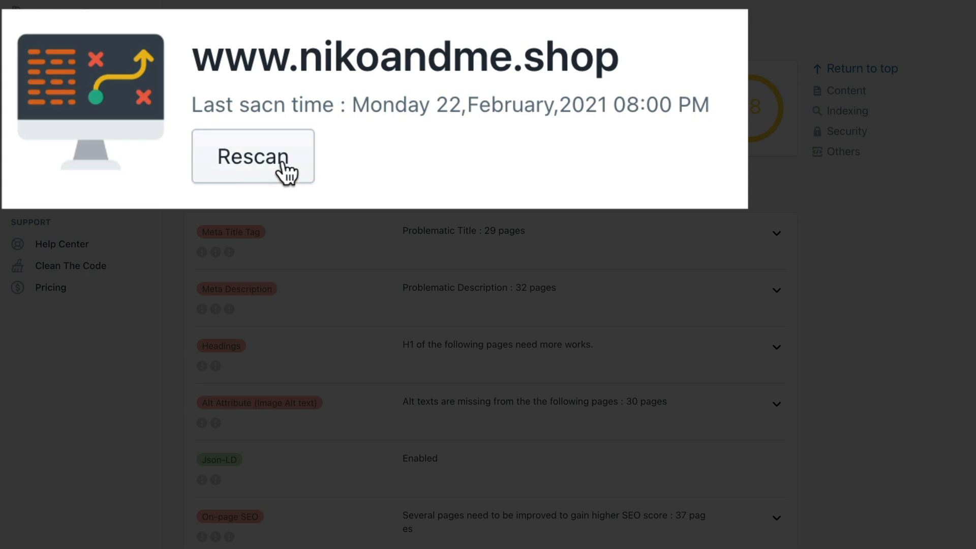
pyautogui.click(253, 156)
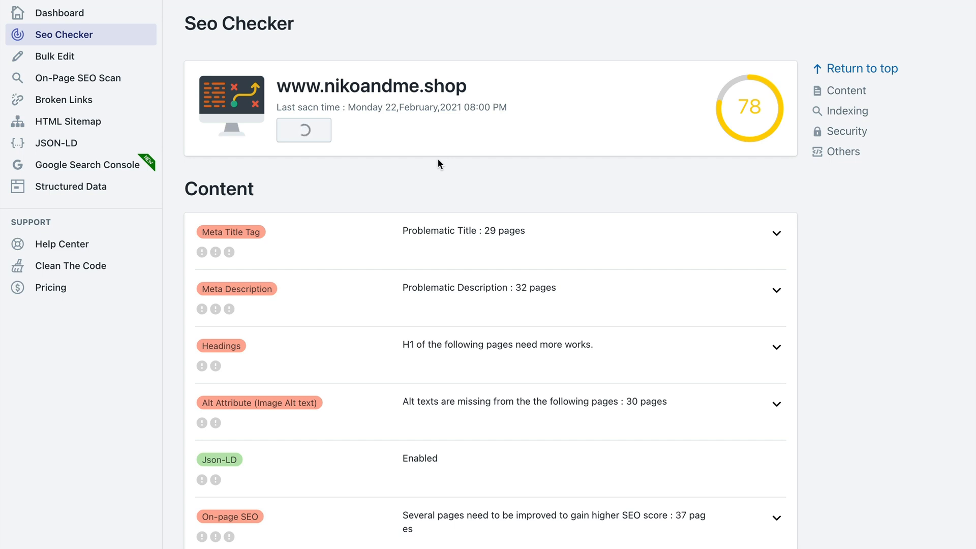
pyautogui.click(304, 131)
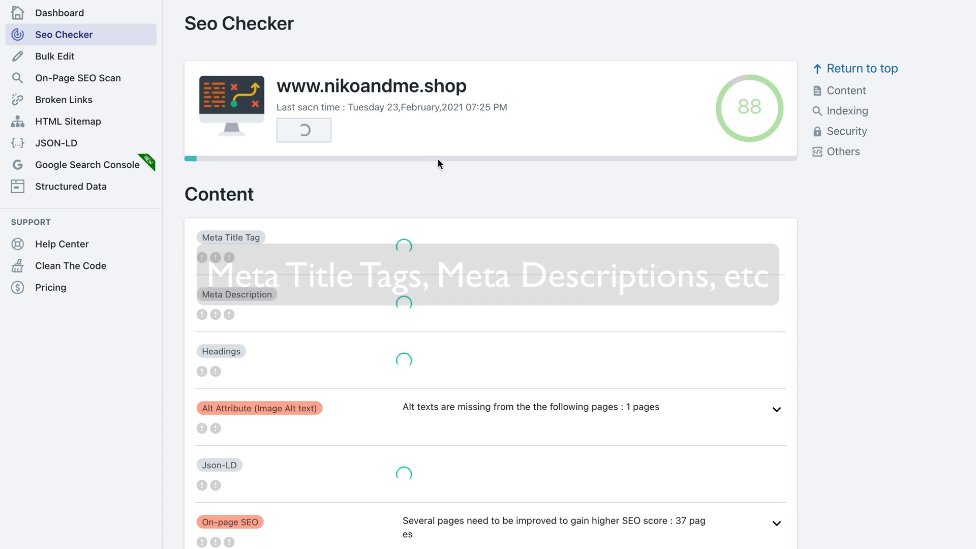
pyautogui.moveTo(521, 341)
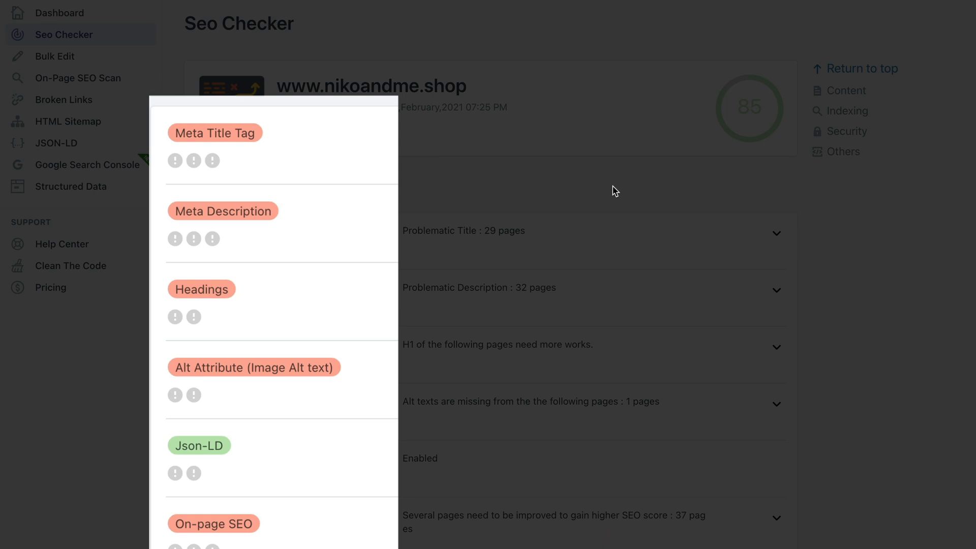
pyautogui.moveTo(175, 161)
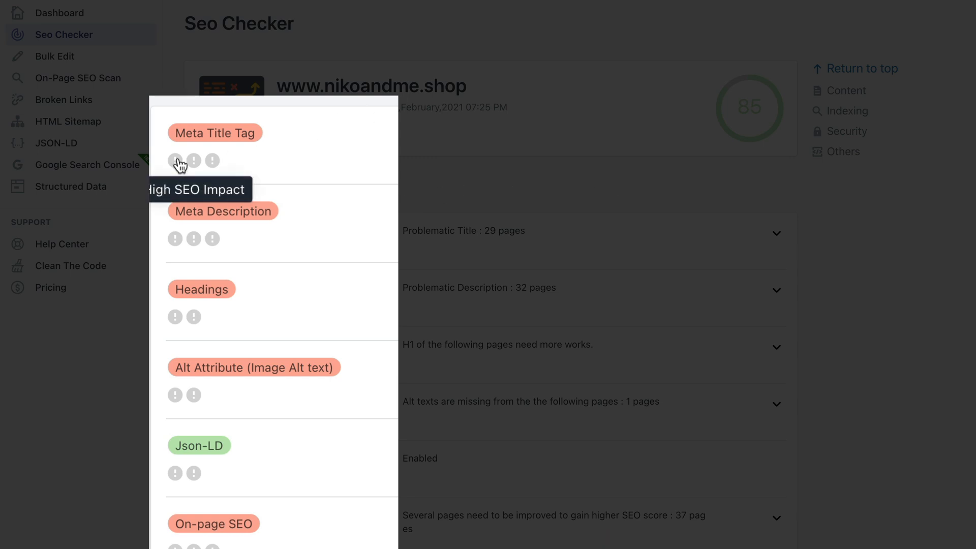
pyautogui.moveTo(298, 174)
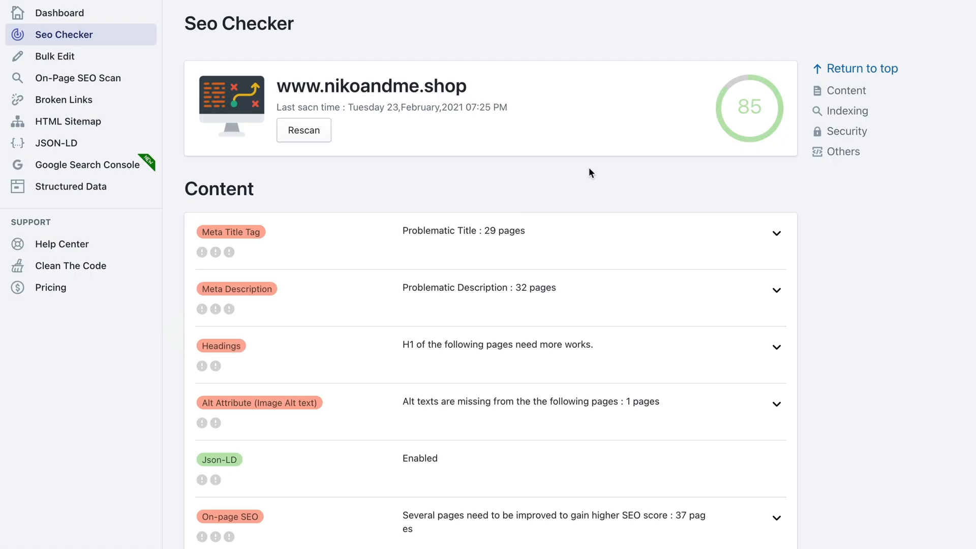
pyautogui.moveTo(788, 226)
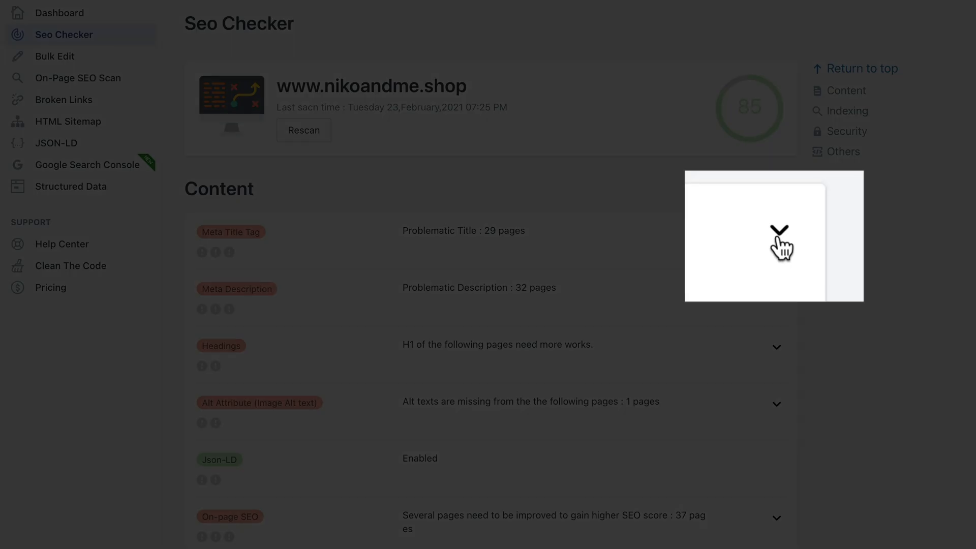
pyautogui.click(776, 231)
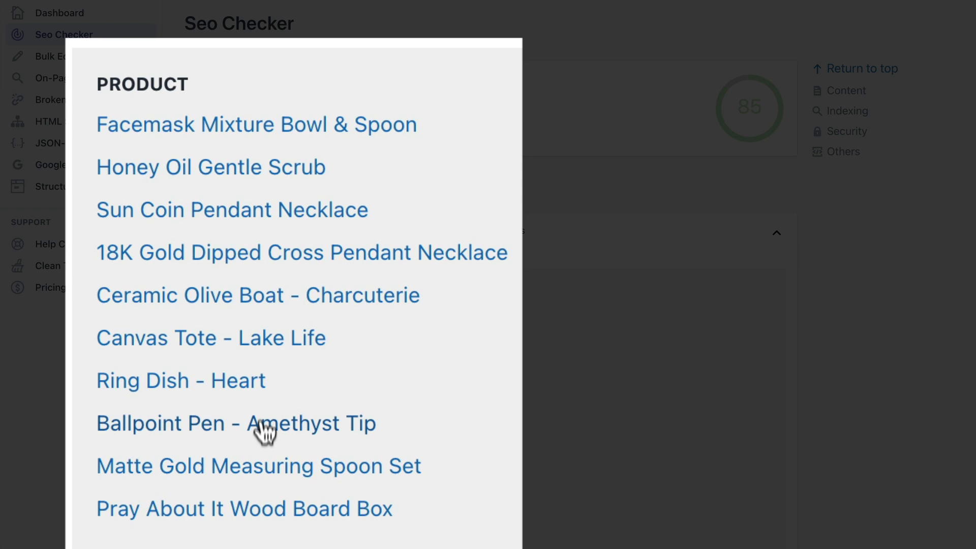
pyautogui.moveTo(264, 514)
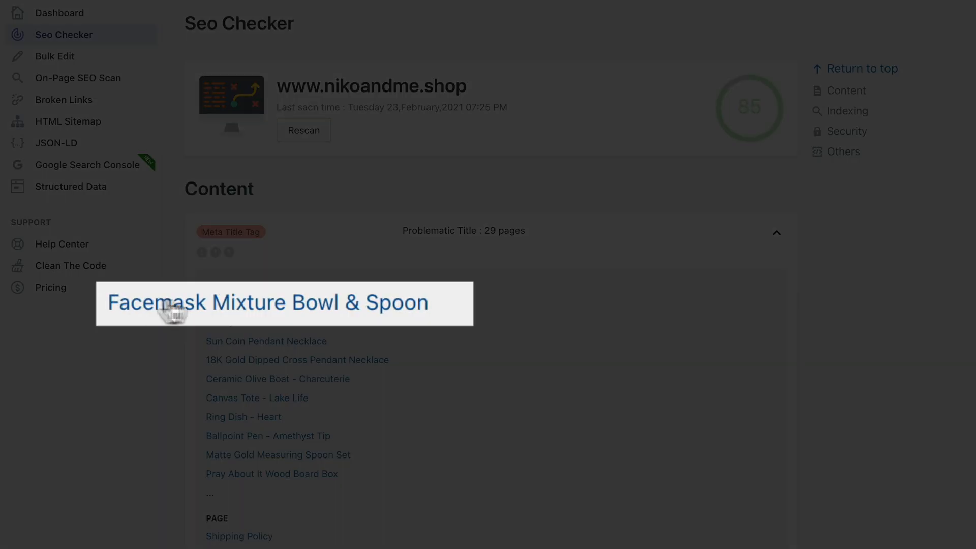
pyautogui.moveTo(313, 311)
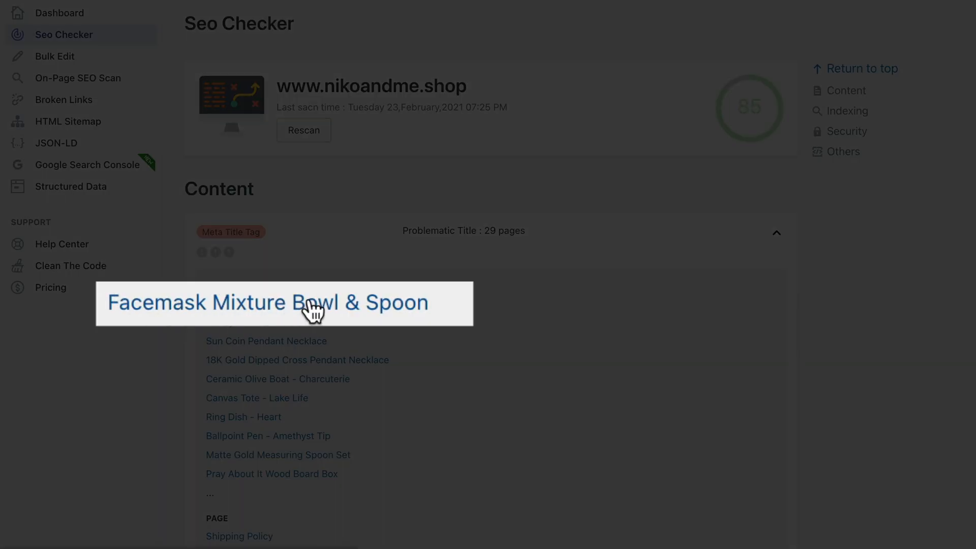
# Filter the On-Page SEO Scan to Facemask Mixture Bowl & Spoon and review its image alt texts.
pyautogui.click(79, 78)
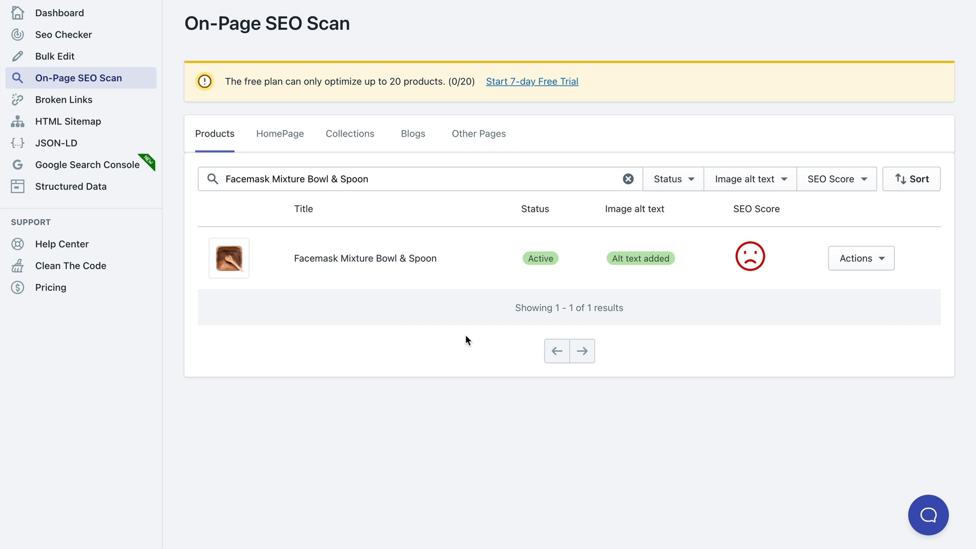
pyautogui.moveTo(734, 309)
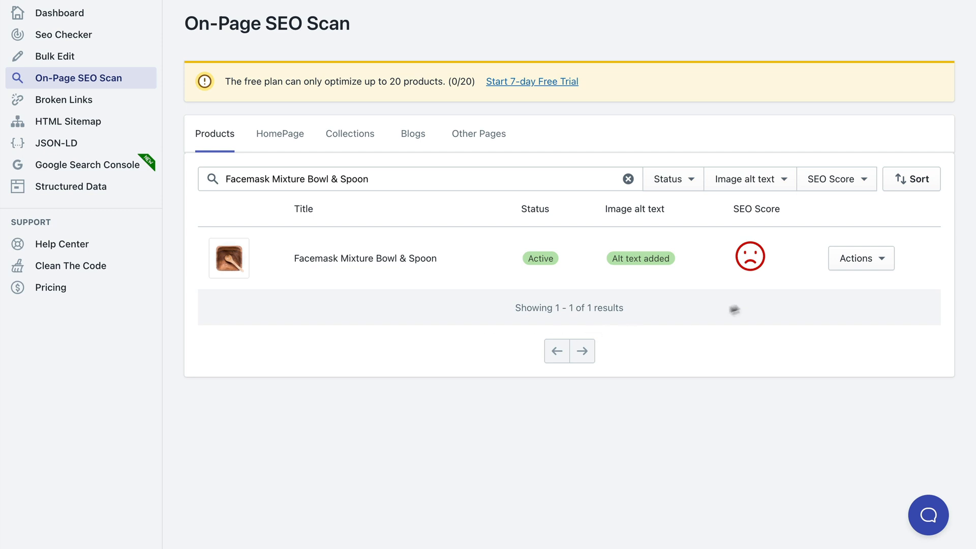
pyautogui.click(861, 257)
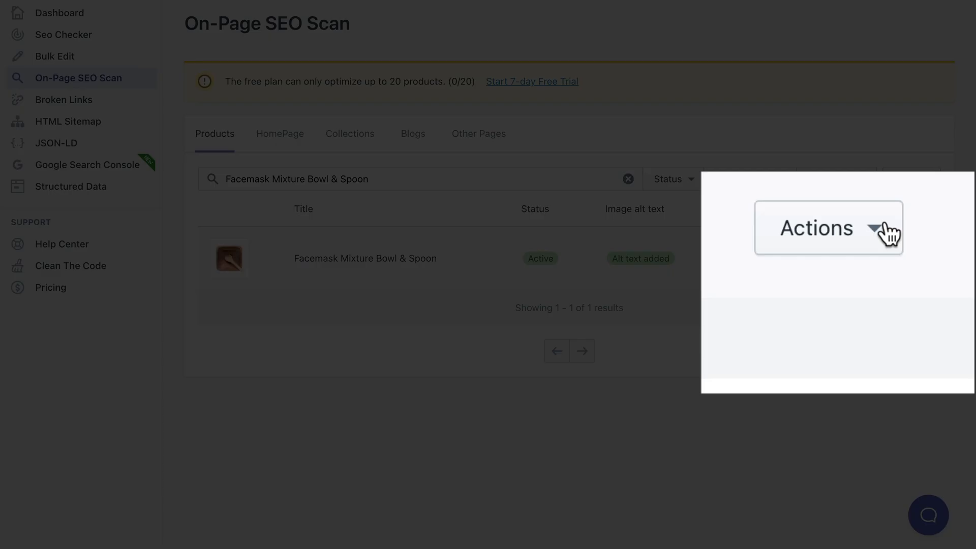
pyautogui.click(828, 227)
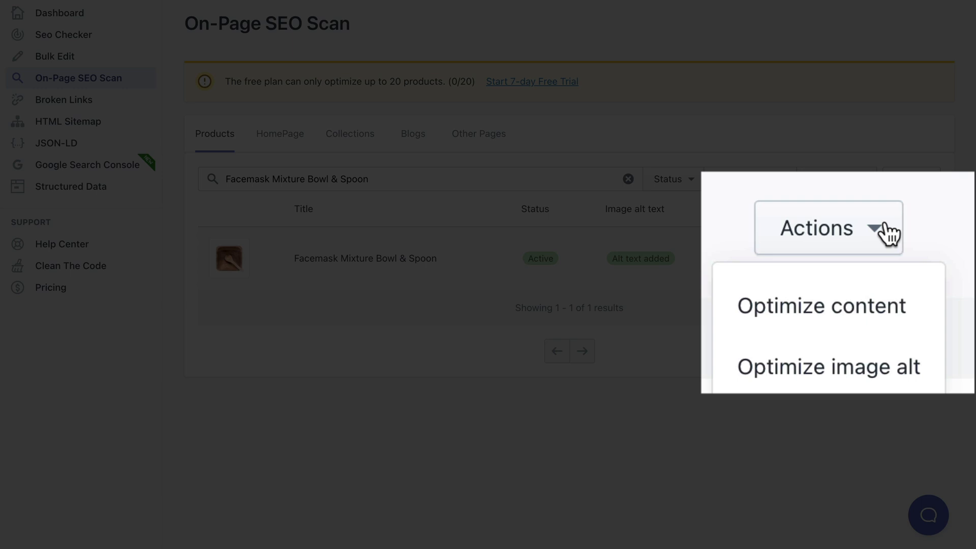
pyautogui.moveTo(867, 326)
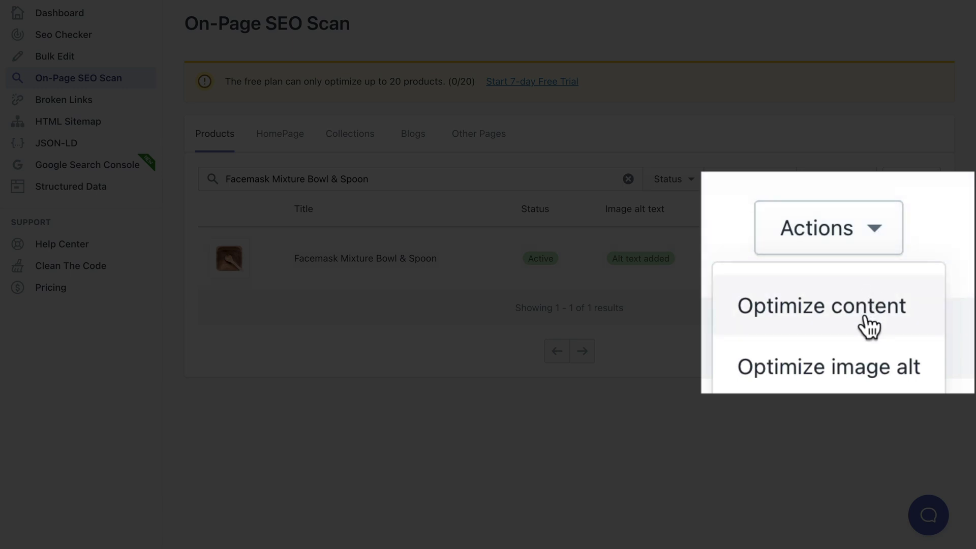
pyautogui.moveTo(863, 337)
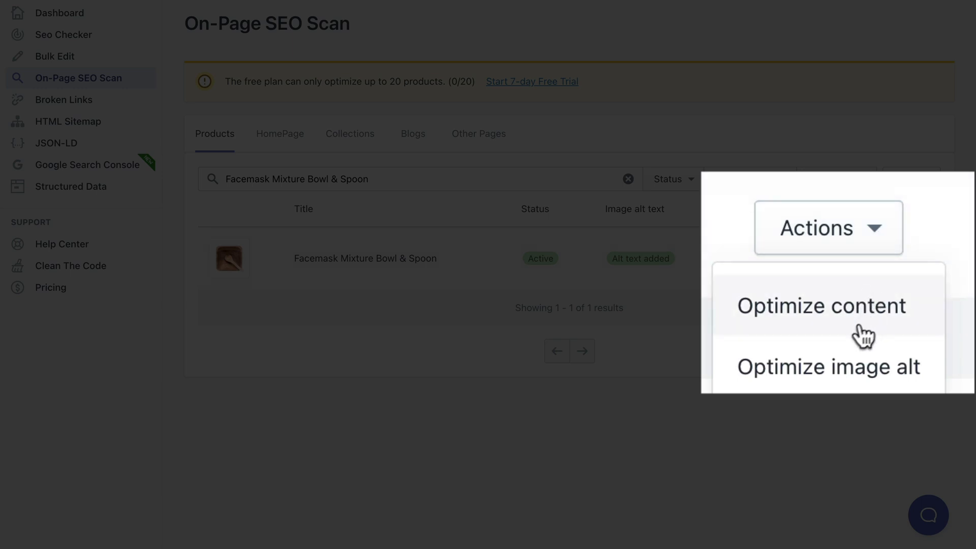
pyautogui.moveTo(707, 379)
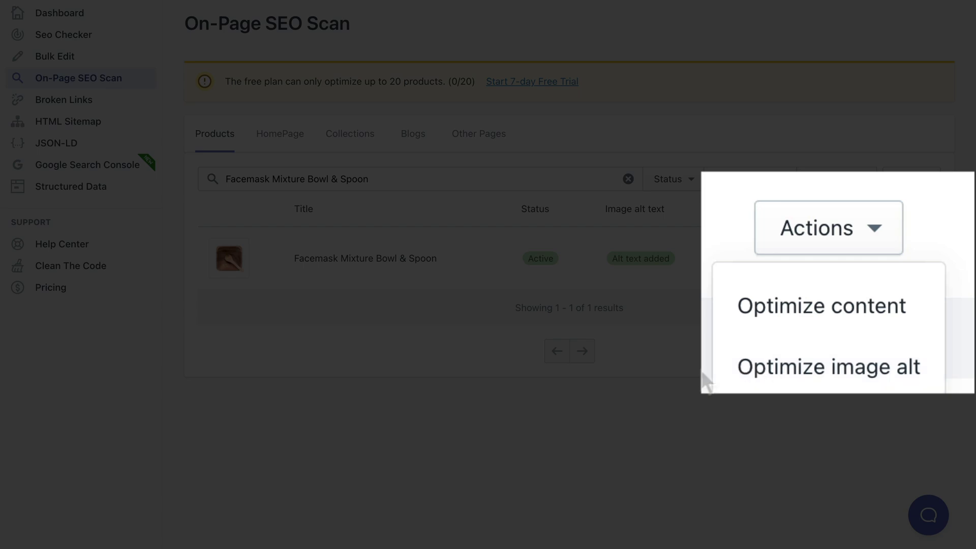
pyautogui.click(830, 366)
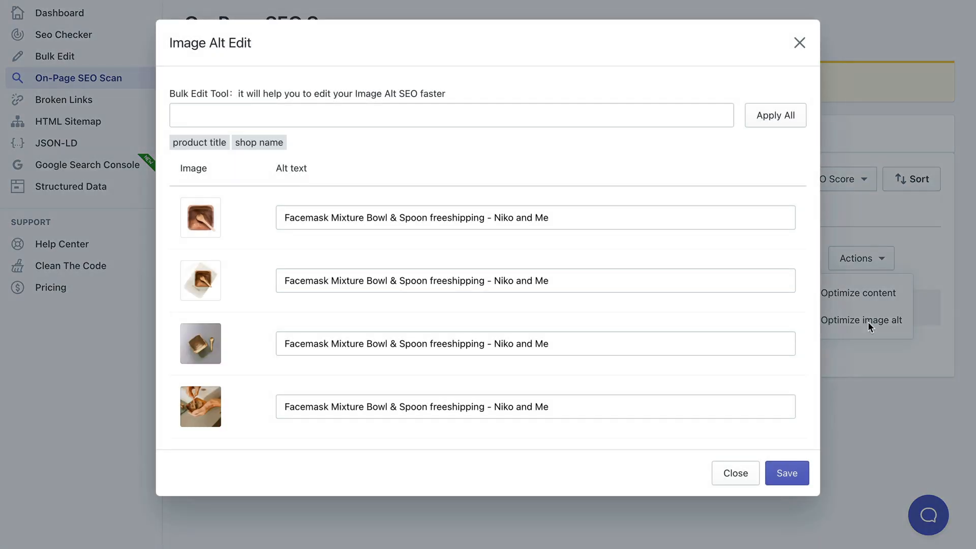
pyautogui.moveTo(434, 270)
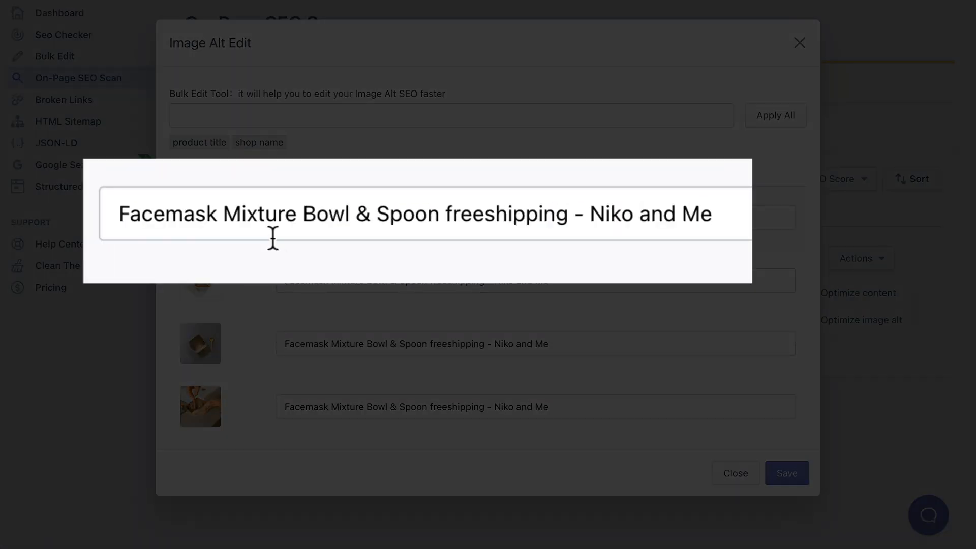
pyautogui.moveTo(433, 212)
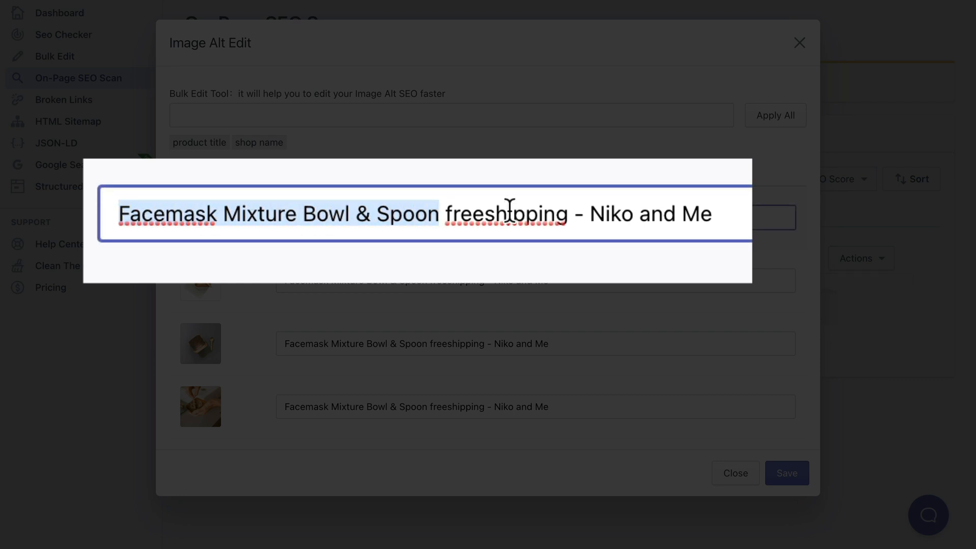
pyautogui.doubleClick(506, 213)
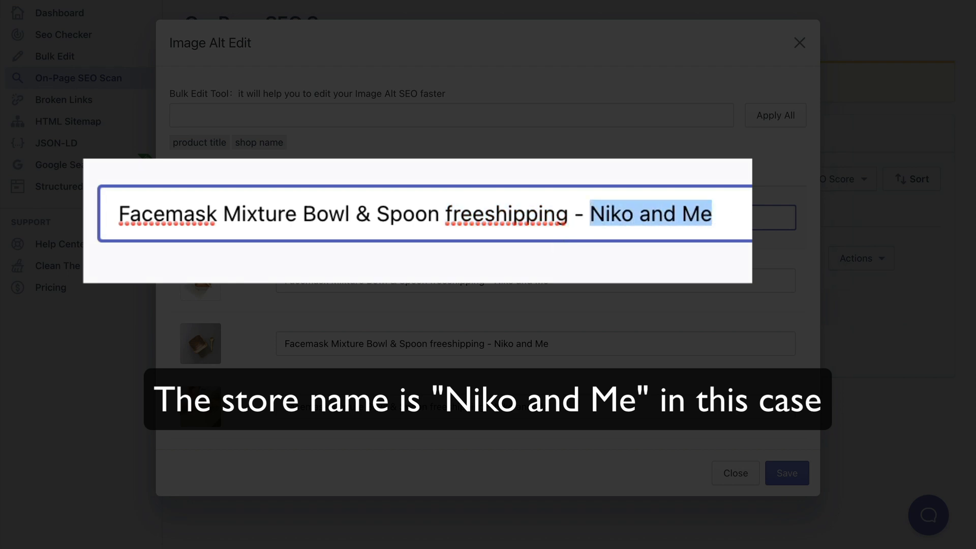
pyautogui.click(735, 472)
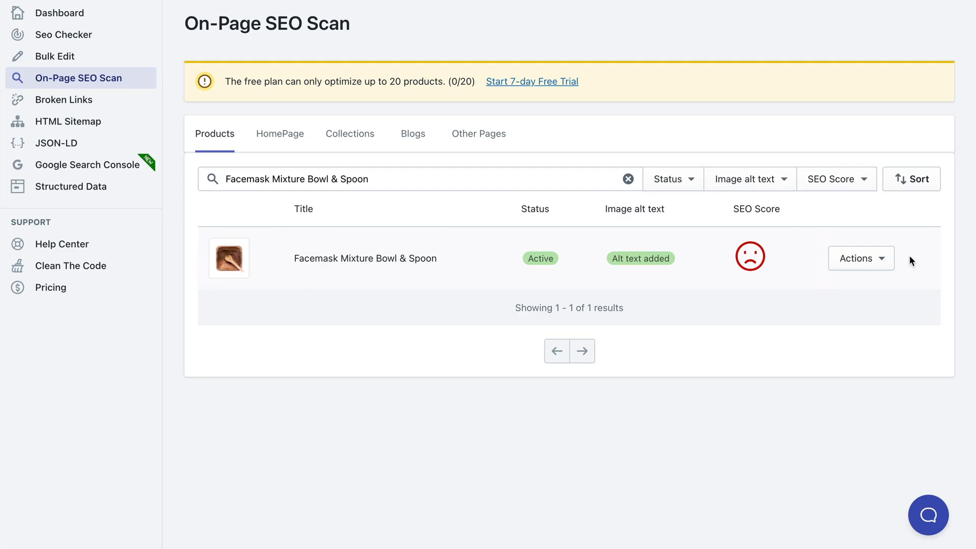
# Choose Optimize content for the product and review its Content SEO Scan Results issues.
pyautogui.click(861, 257)
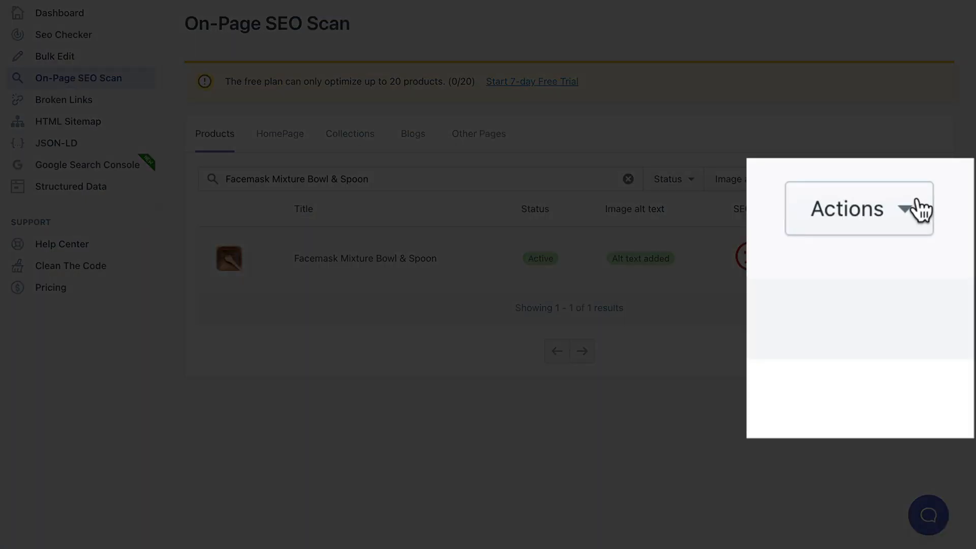
pyautogui.click(858, 208)
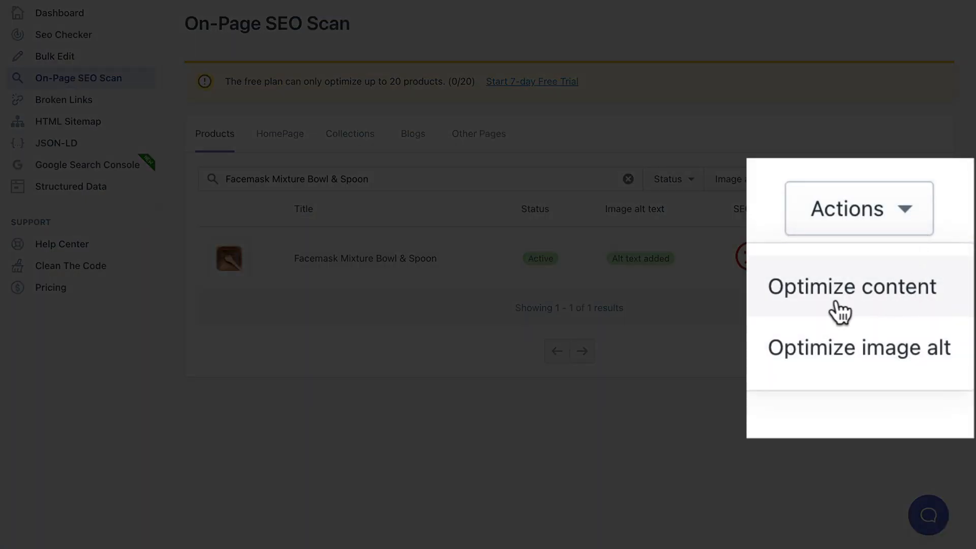
pyautogui.click(852, 286)
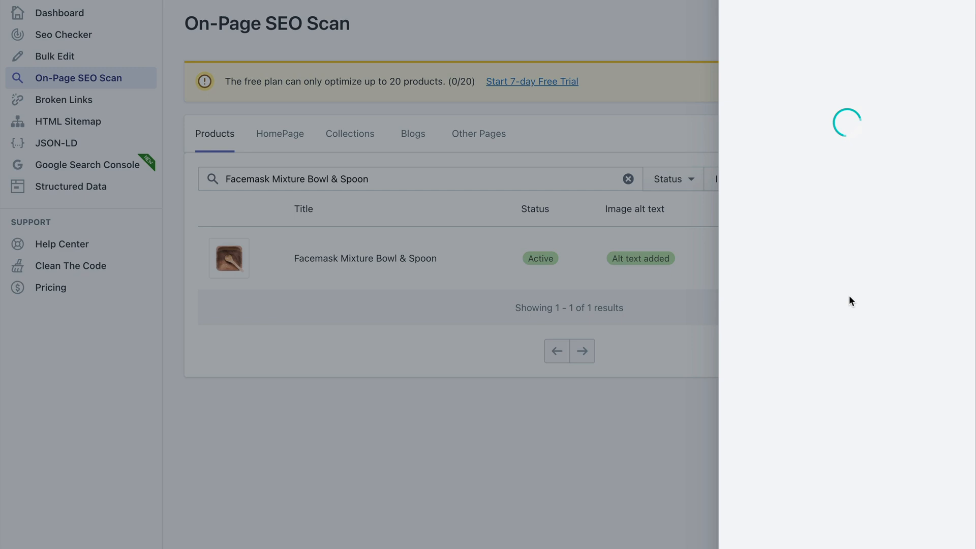
pyautogui.click(365, 257)
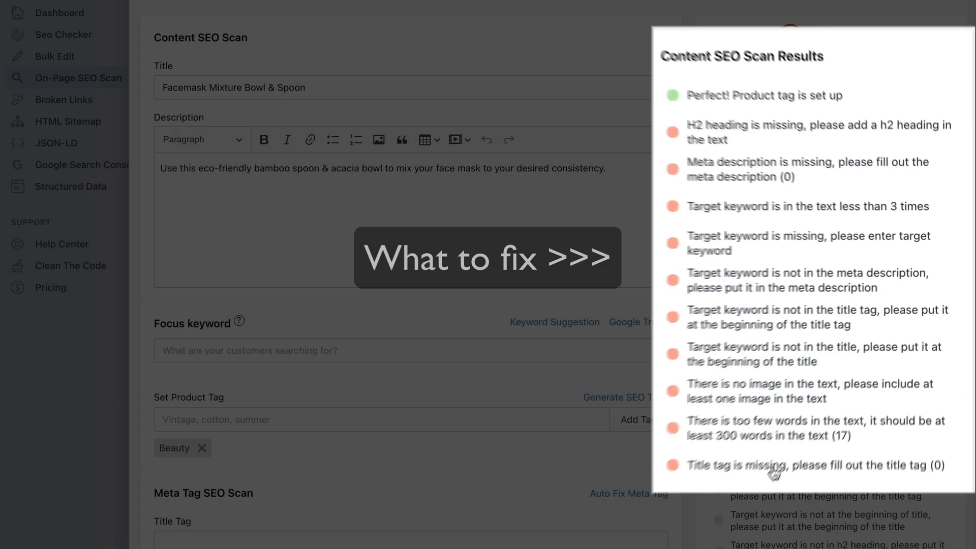
pyautogui.scroll(-3)
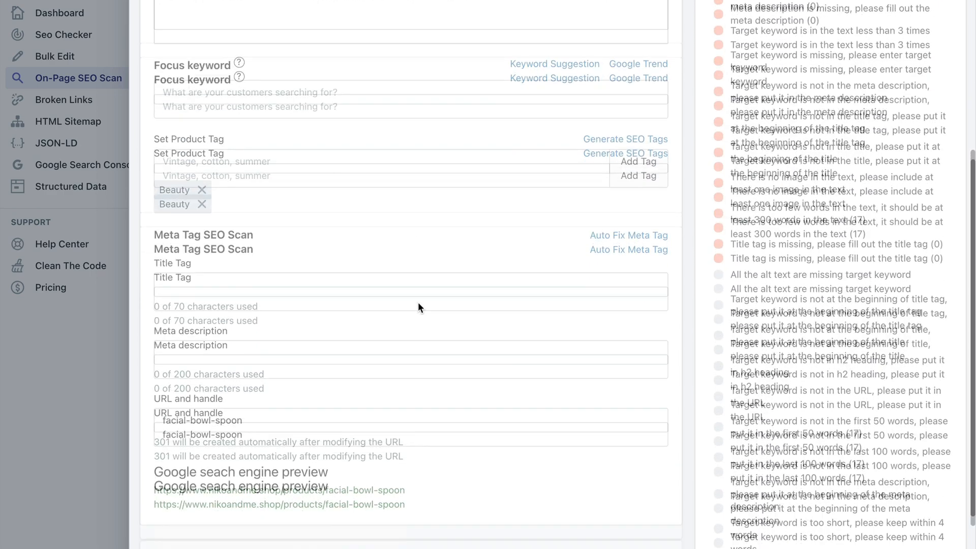
pyautogui.scroll(-3)
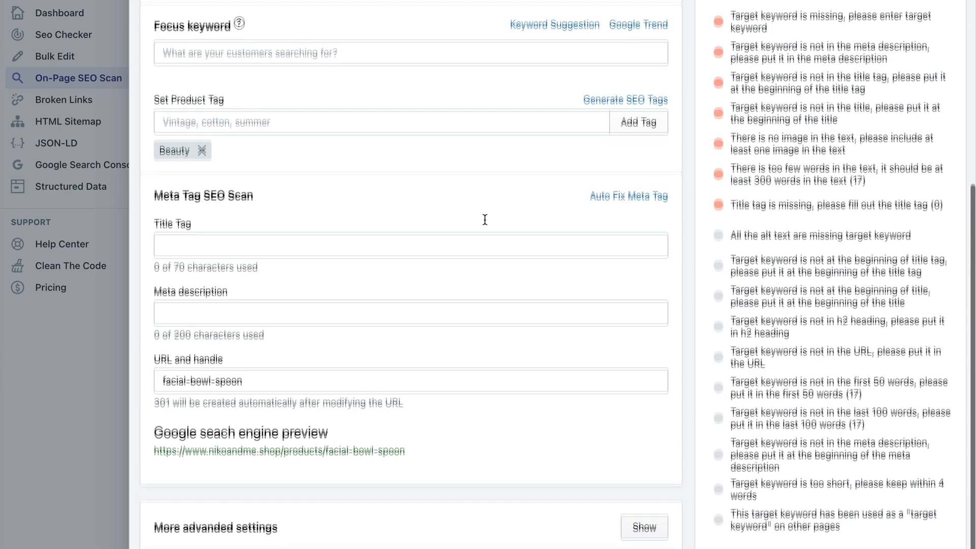
pyautogui.scroll(3)
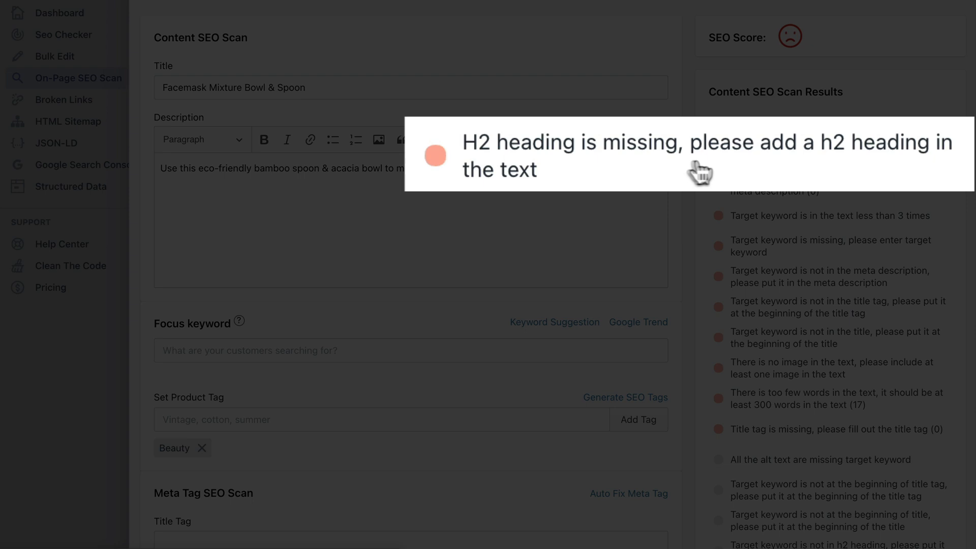
pyautogui.moveTo(706, 170)
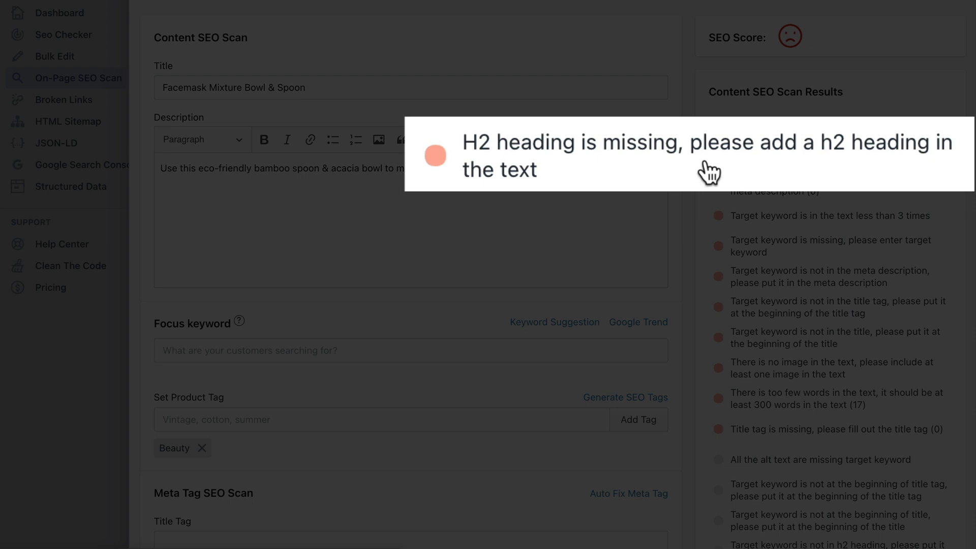
pyautogui.moveTo(816, 174)
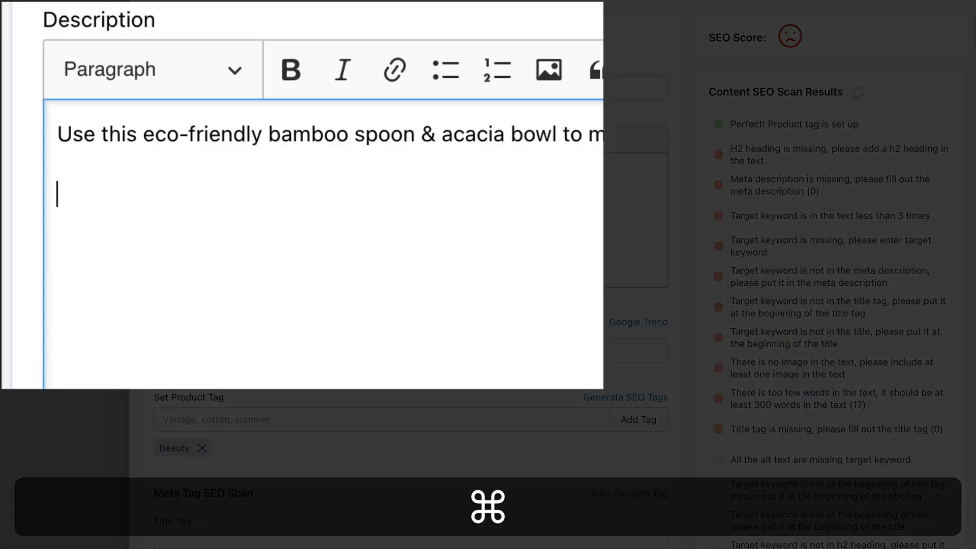
# Add a 'Facemask' line to the description and style it as Heading 2.
pyautogui.write('Facemask')
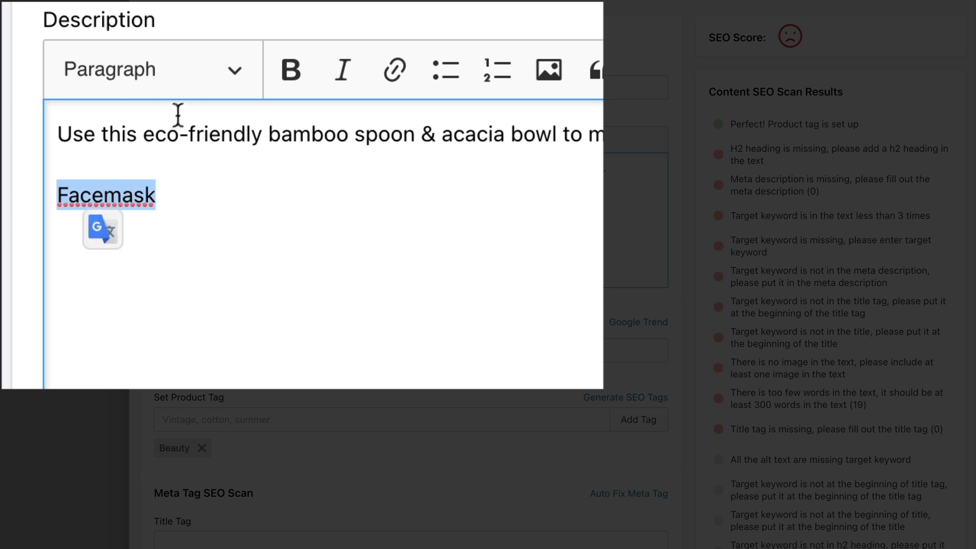
pyautogui.moveTo(143, 84)
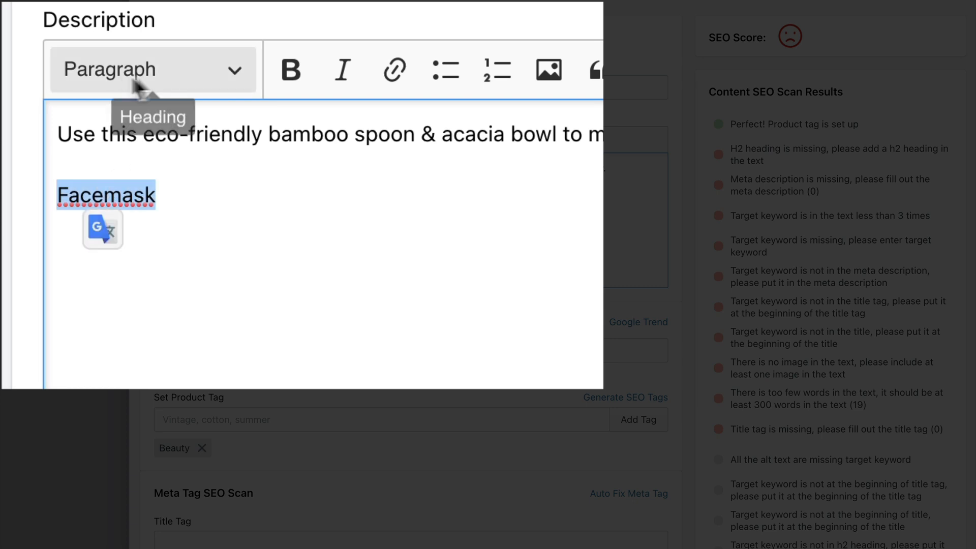
pyautogui.click(151, 69)
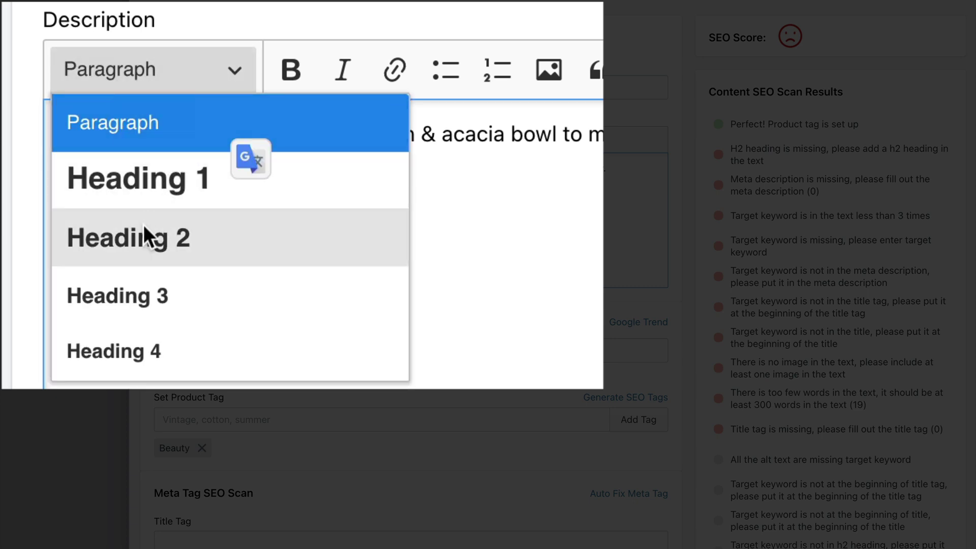
pyautogui.moveTo(205, 252)
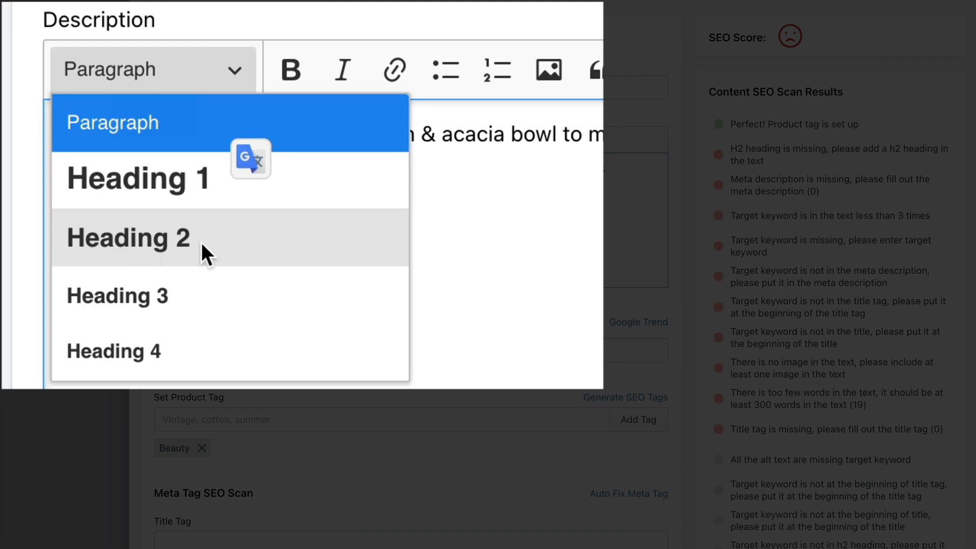
pyautogui.click(127, 237)
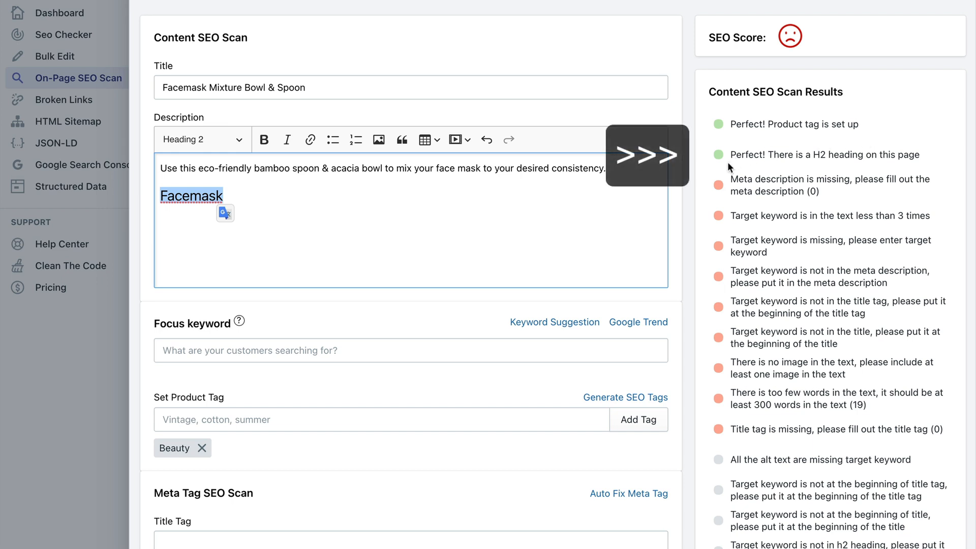
pyautogui.moveTo(800, 171)
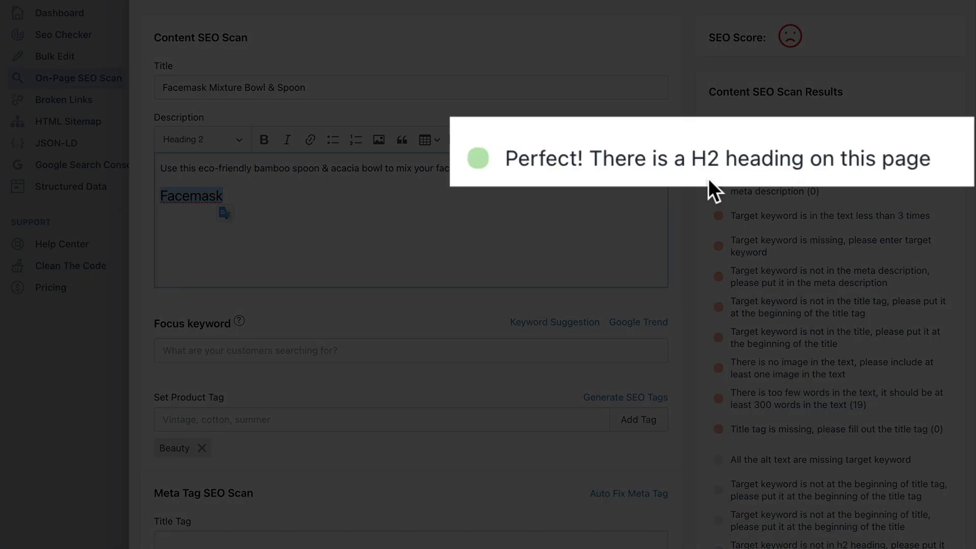
pyautogui.moveTo(962, 181)
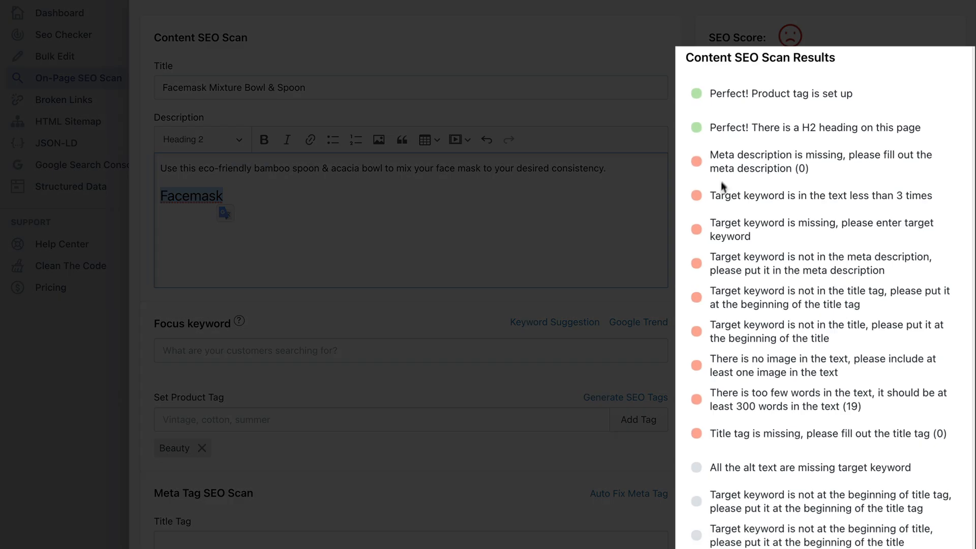
pyautogui.moveTo(699, 402)
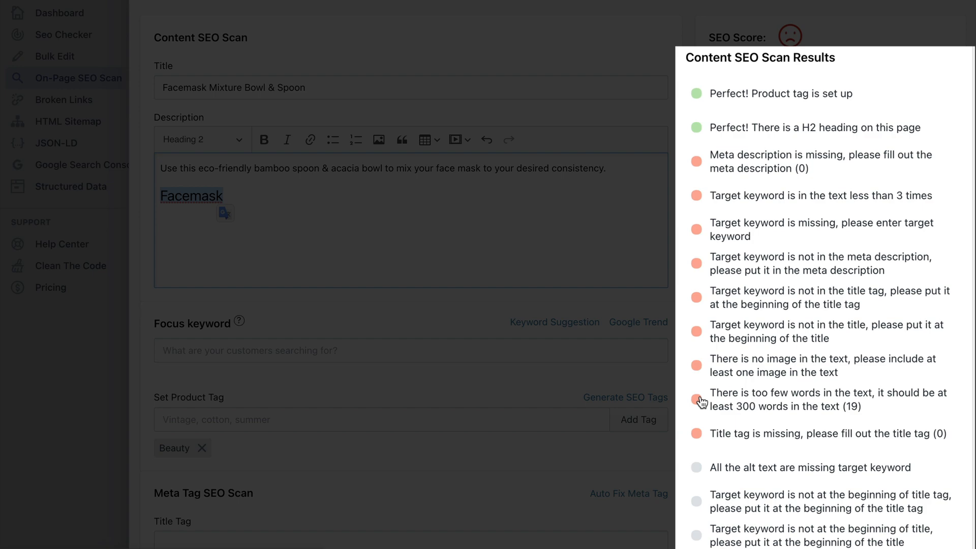
pyautogui.moveTo(712, 161)
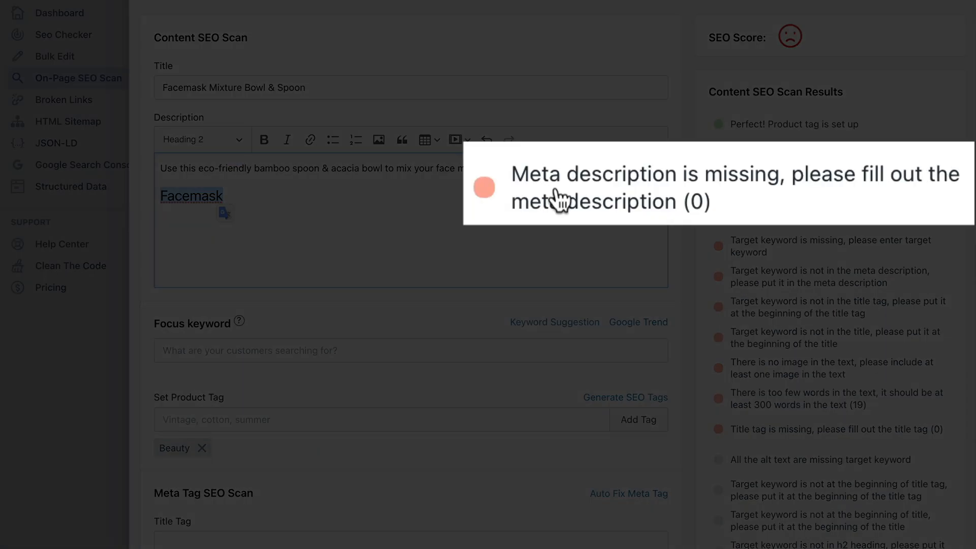
pyautogui.moveTo(790, 209)
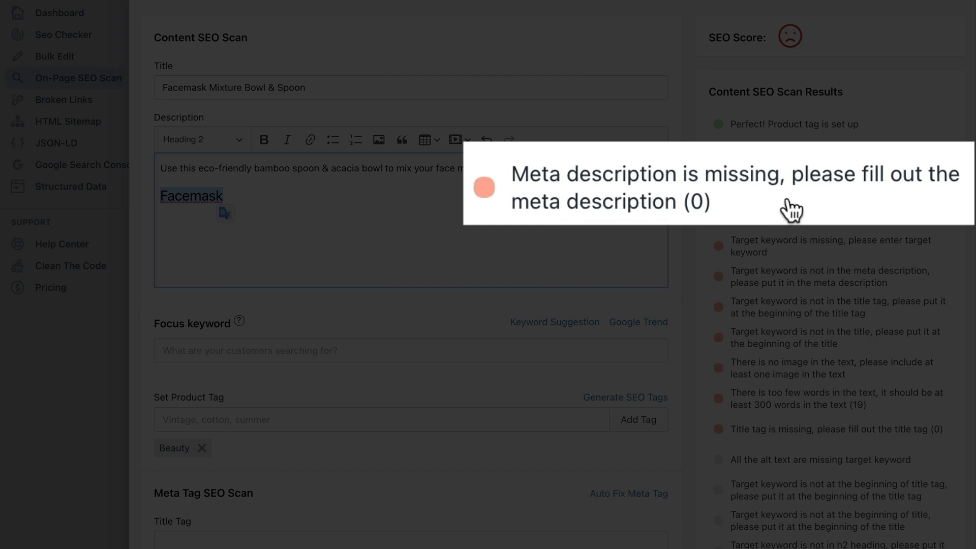
pyautogui.moveTo(828, 205)
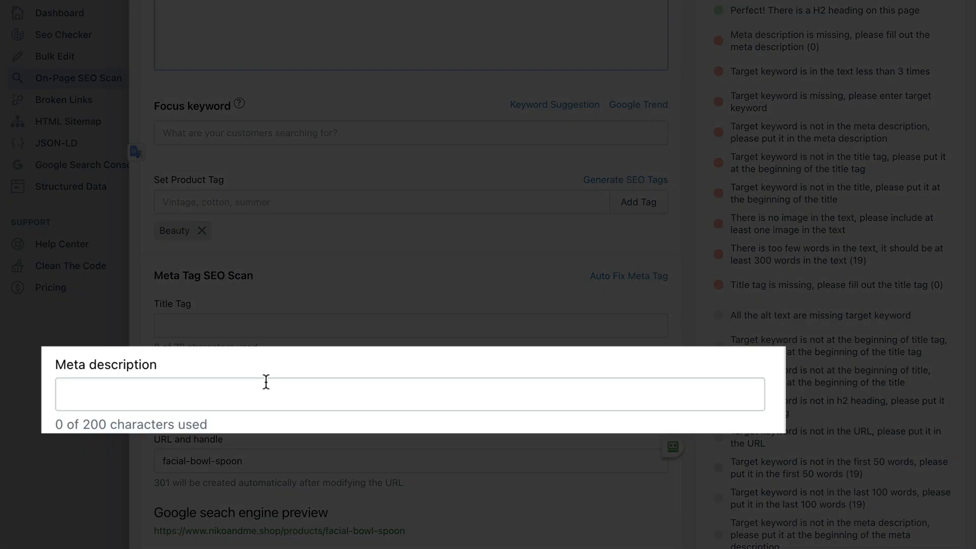
# Paste the product sentence as the meta description and confirm the length check passes.
pyautogui.press('cmd+v')
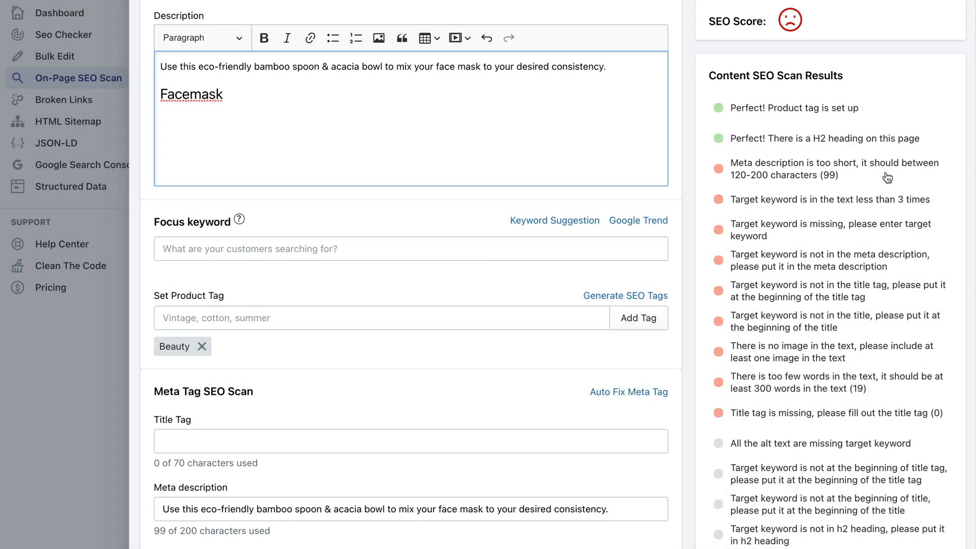
pyautogui.scroll(-3)
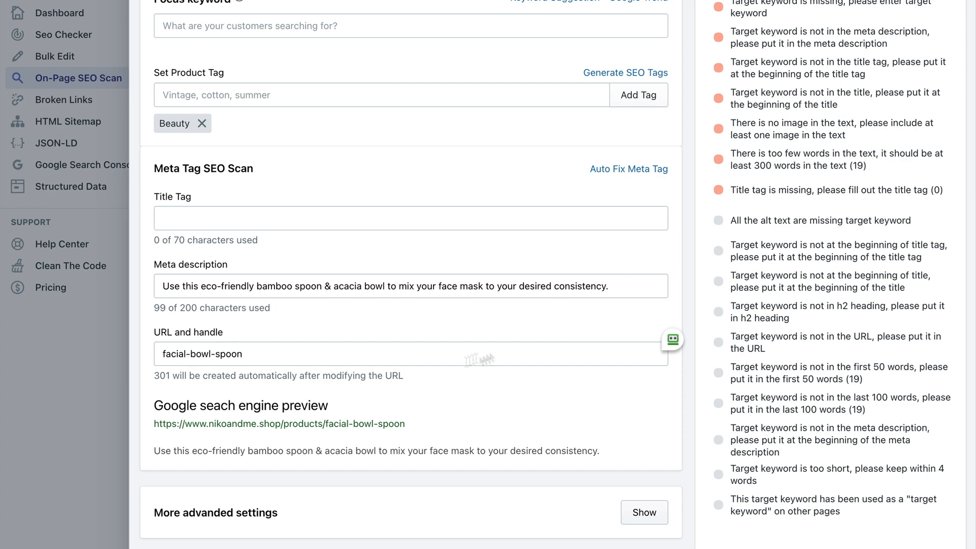
pyautogui.click(410, 286)
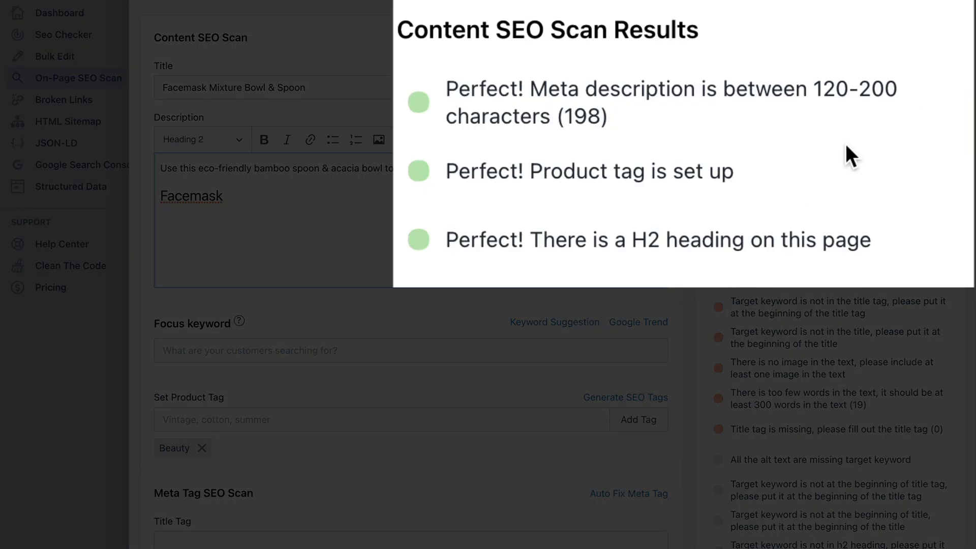
pyautogui.moveTo(694, 133)
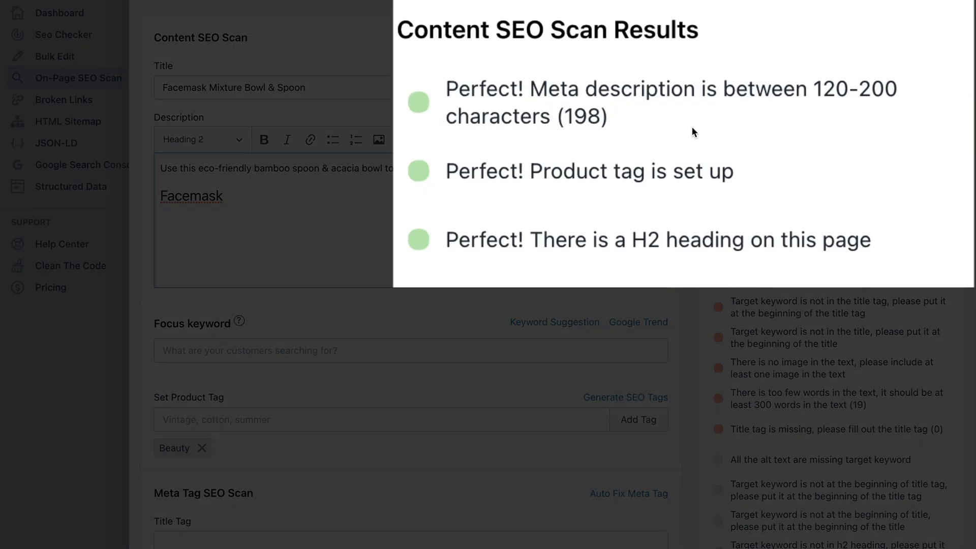
pyautogui.moveTo(407, 120)
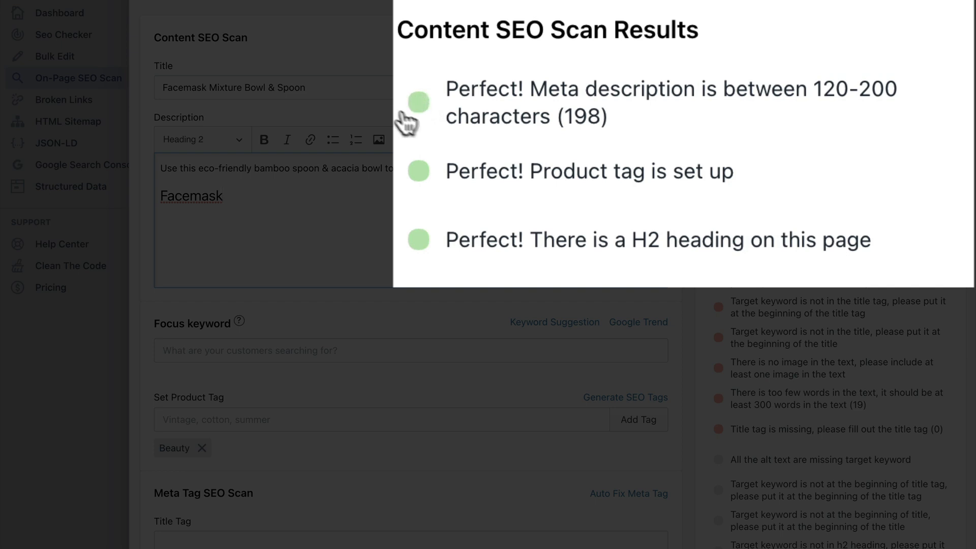
pyautogui.moveTo(567, 114)
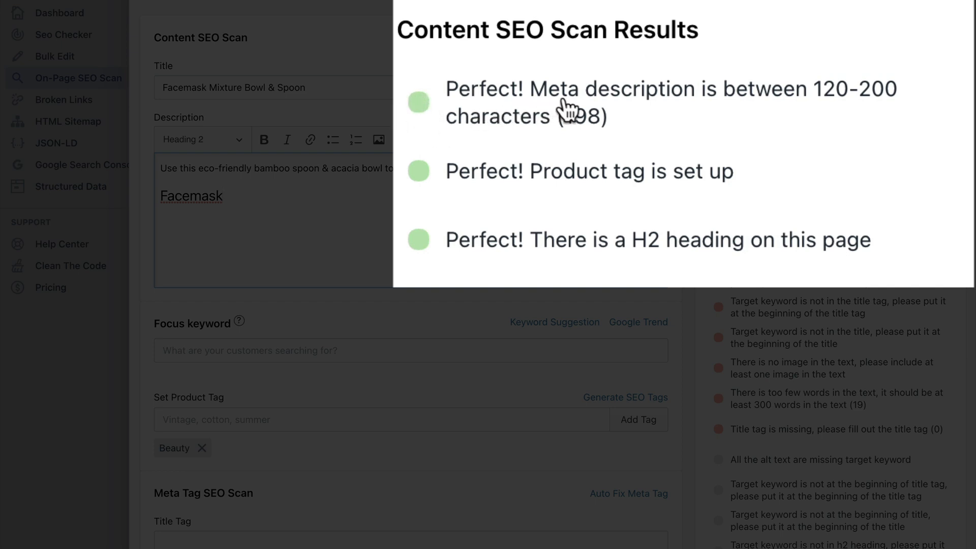
pyautogui.moveTo(815, 117)
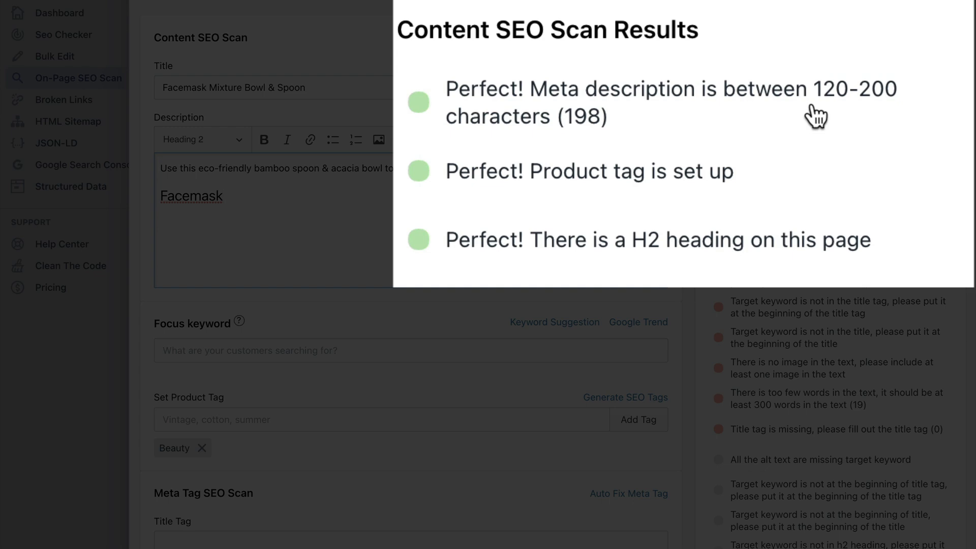
pyautogui.moveTo(702, 124)
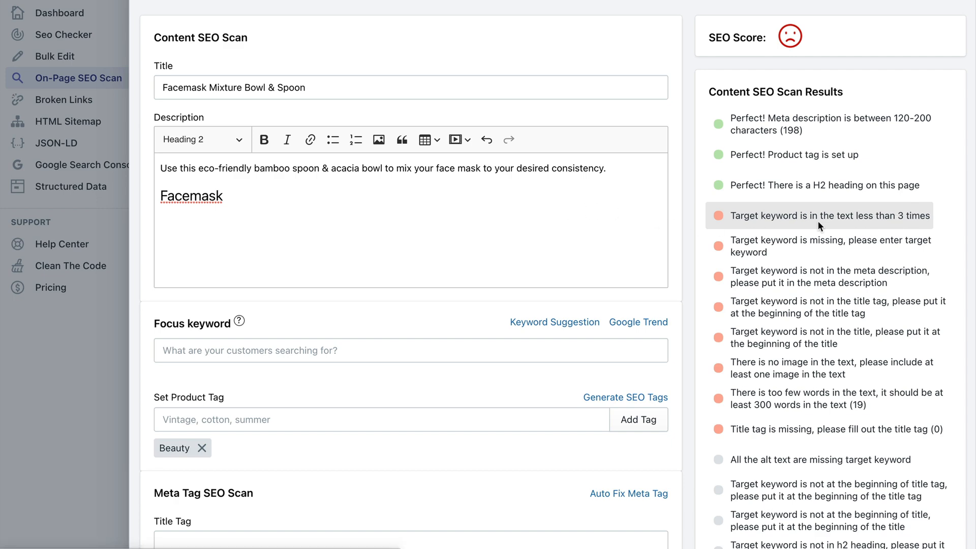
# View the Broken Links report and inspect the unresolved 404 for /pages/seomaster-html-sitemap.
pyautogui.scroll(-3)
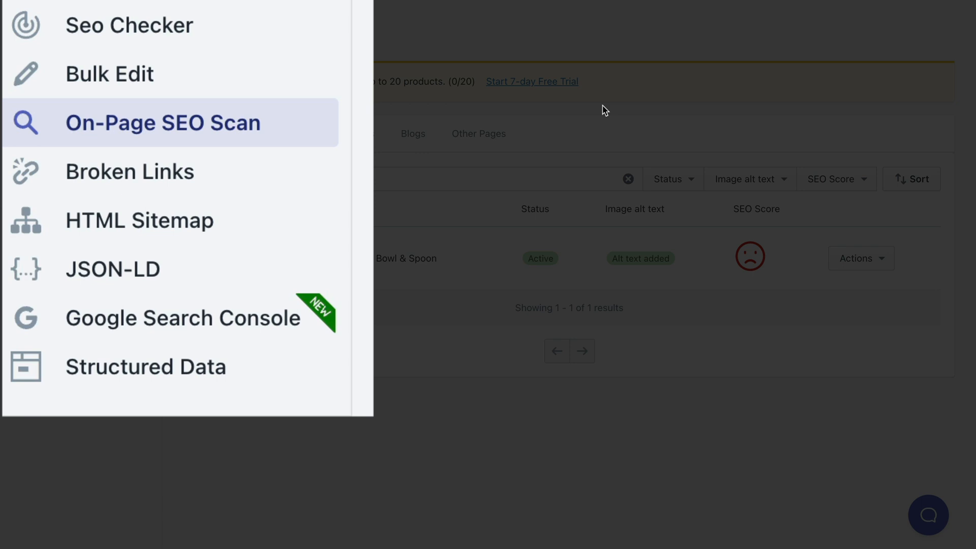
pyautogui.moveTo(150, 181)
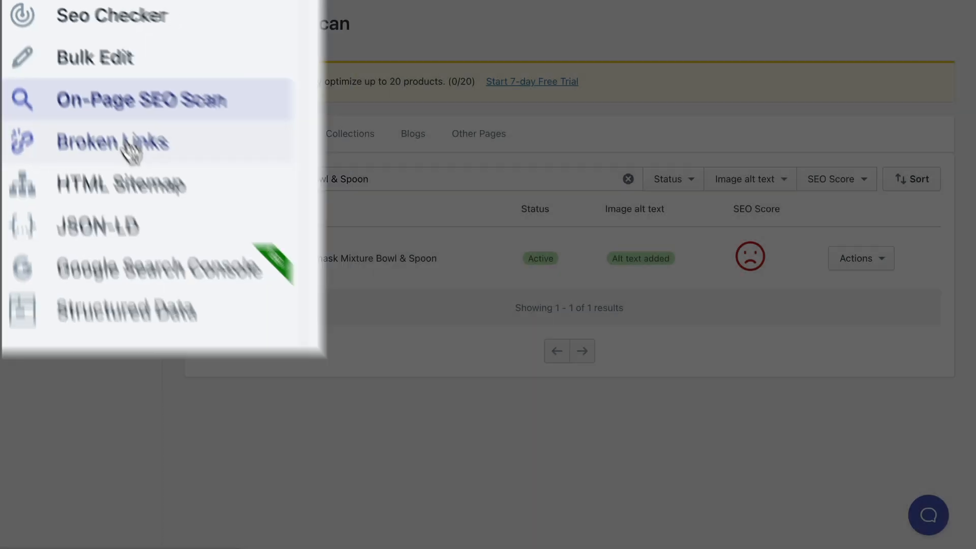
pyautogui.click(111, 142)
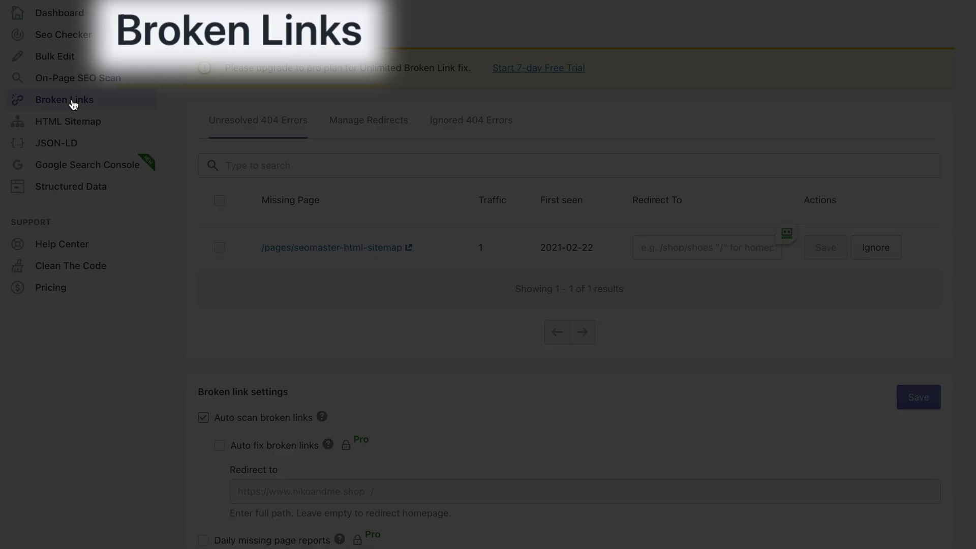
pyautogui.moveTo(582, 163)
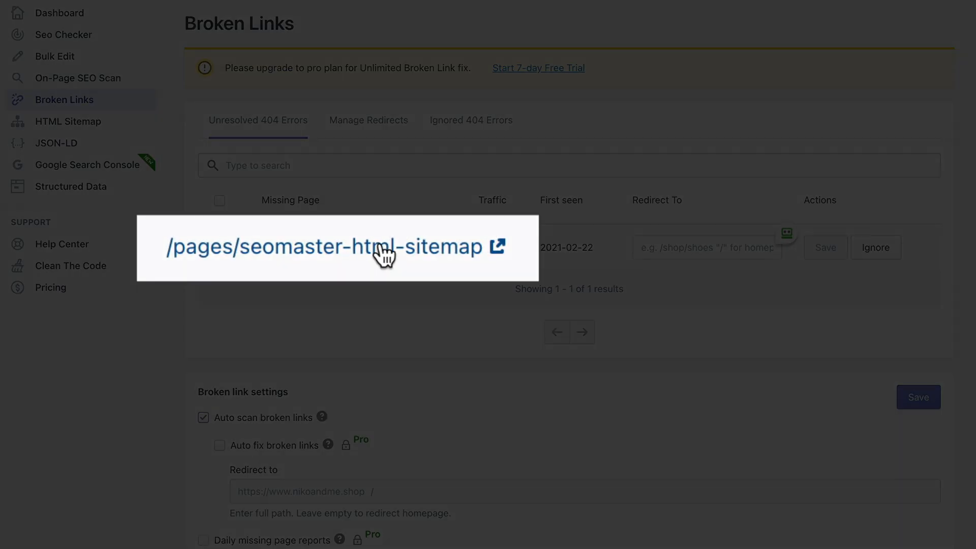
pyautogui.moveTo(440, 260)
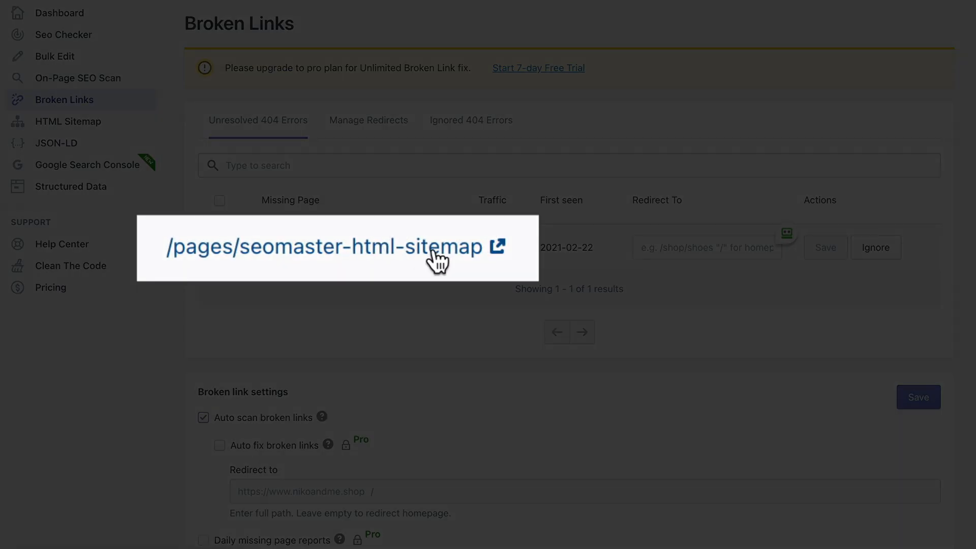
pyautogui.click(498, 246)
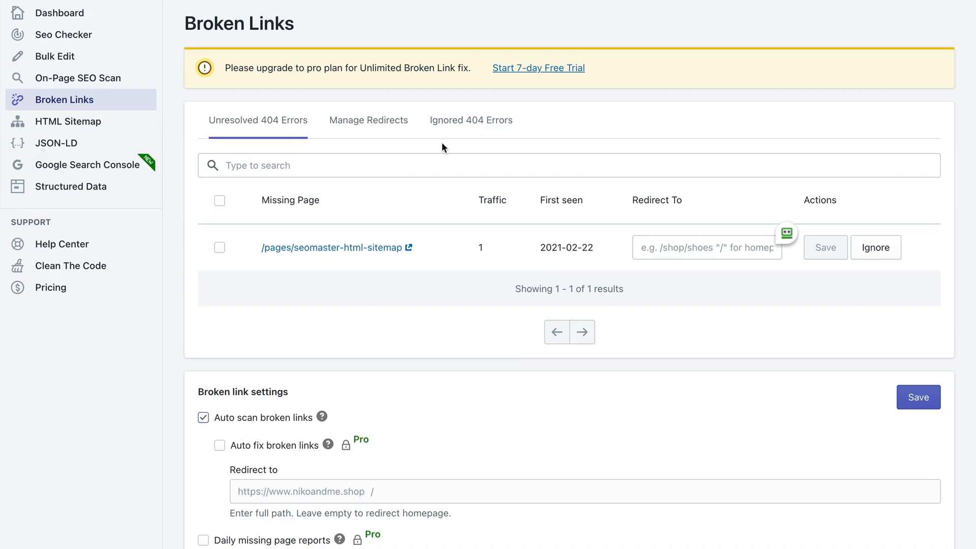
pyautogui.click(706, 247)
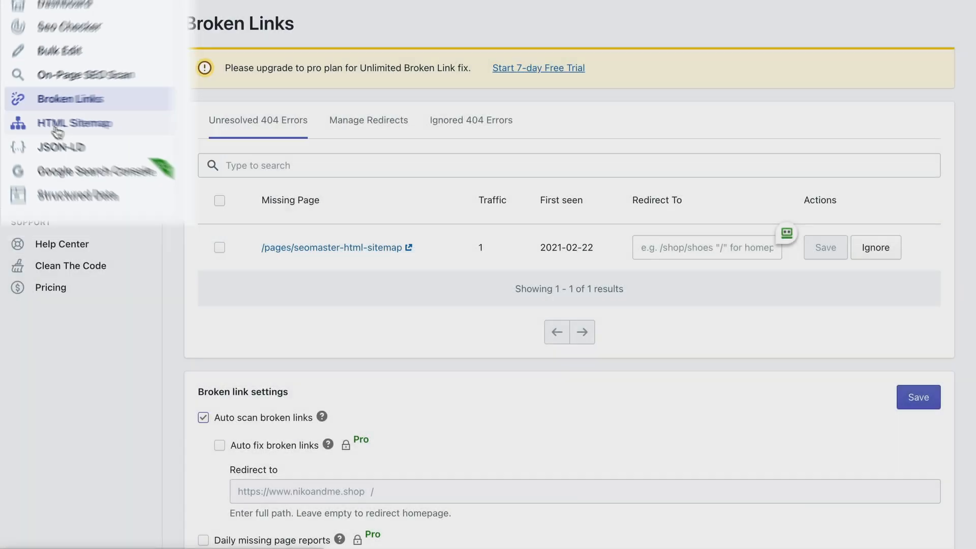
# Turn the Sitemap State on for products, collections, blogs, posts and pages, and save.
pyautogui.click(75, 123)
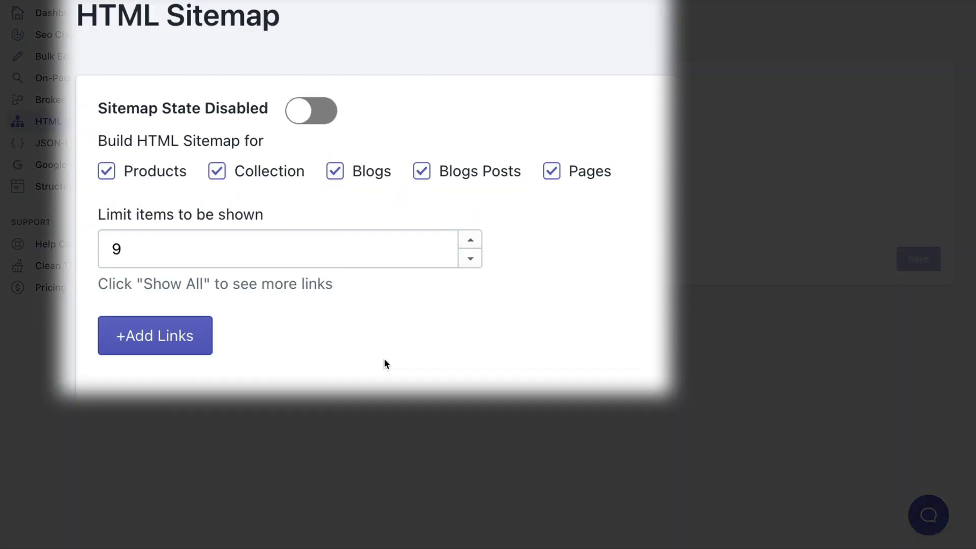
pyautogui.moveTo(627, 266)
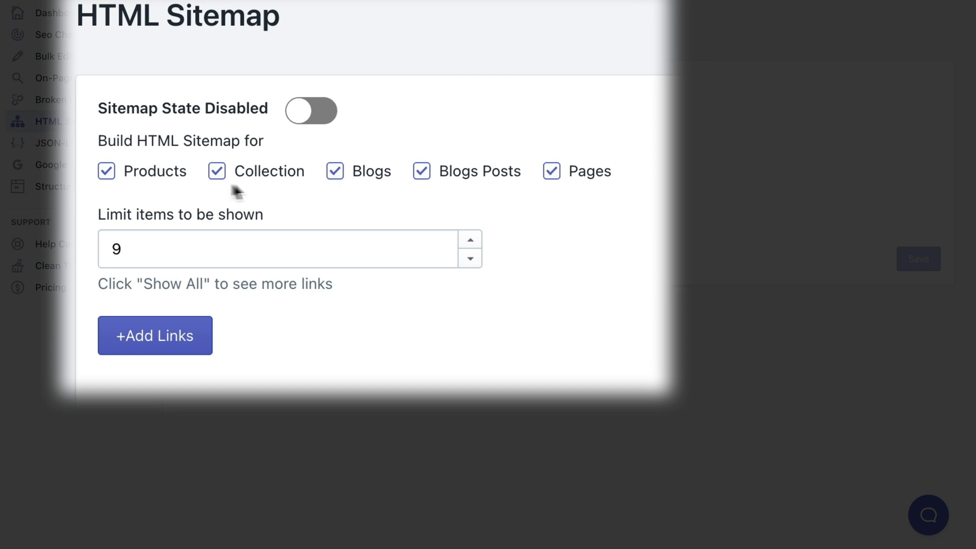
pyautogui.moveTo(387, 198)
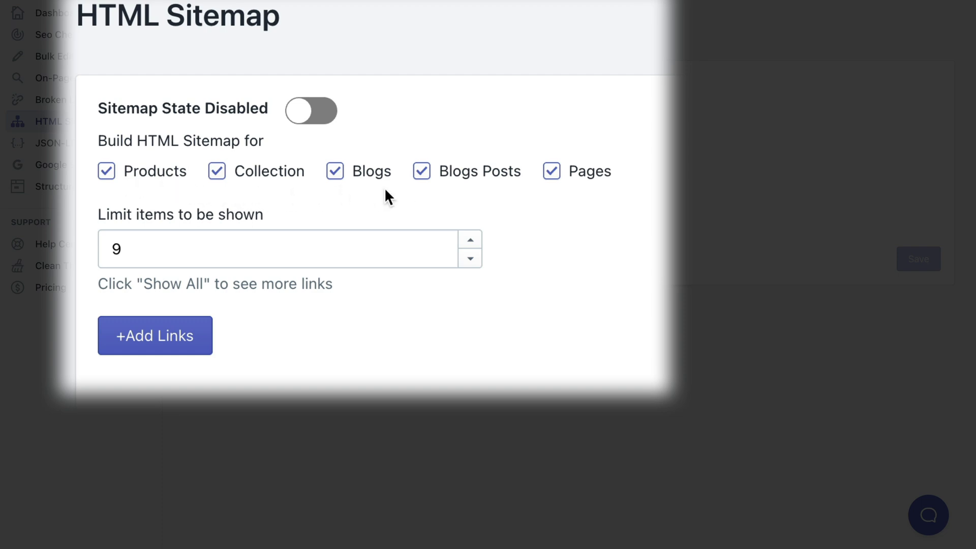
pyautogui.moveTo(573, 190)
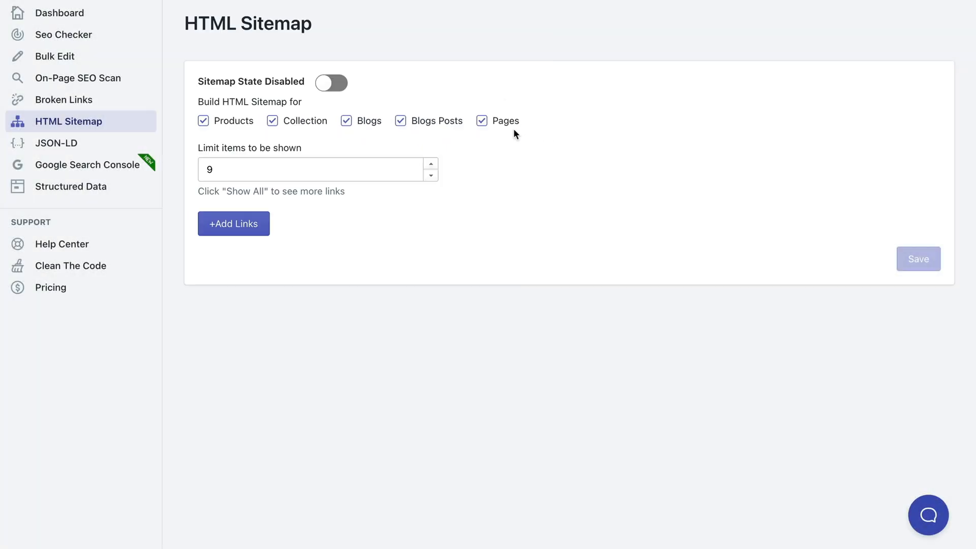
pyautogui.moveTo(436, 57)
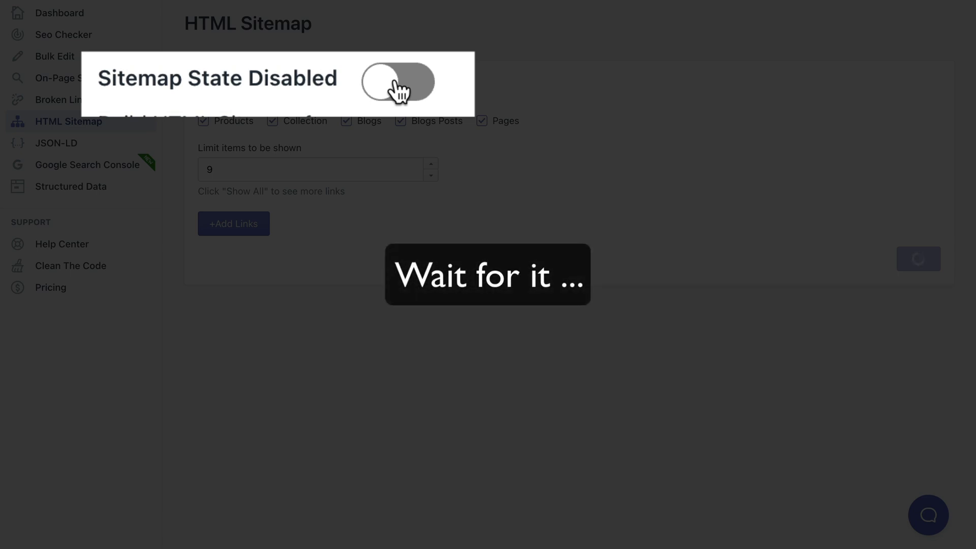
pyautogui.click(396, 82)
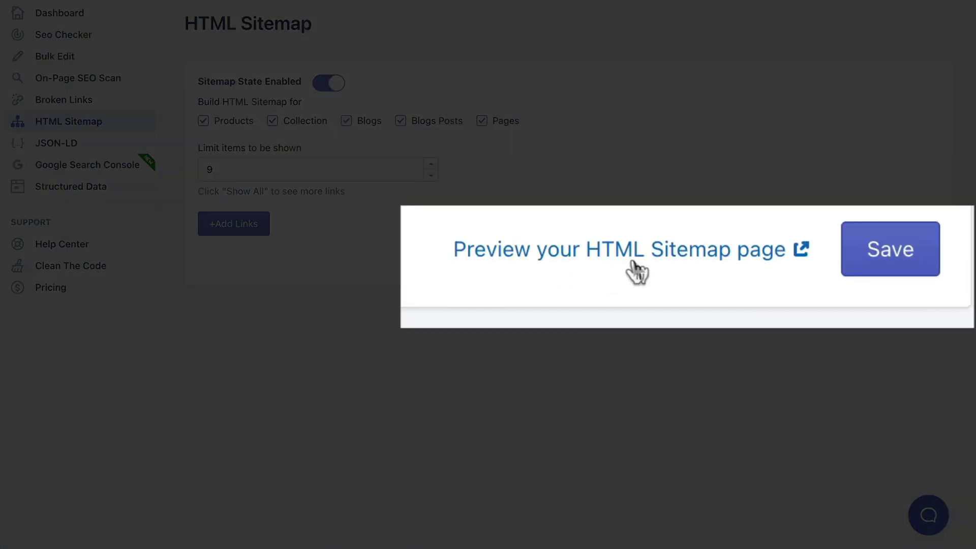
pyautogui.moveTo(761, 265)
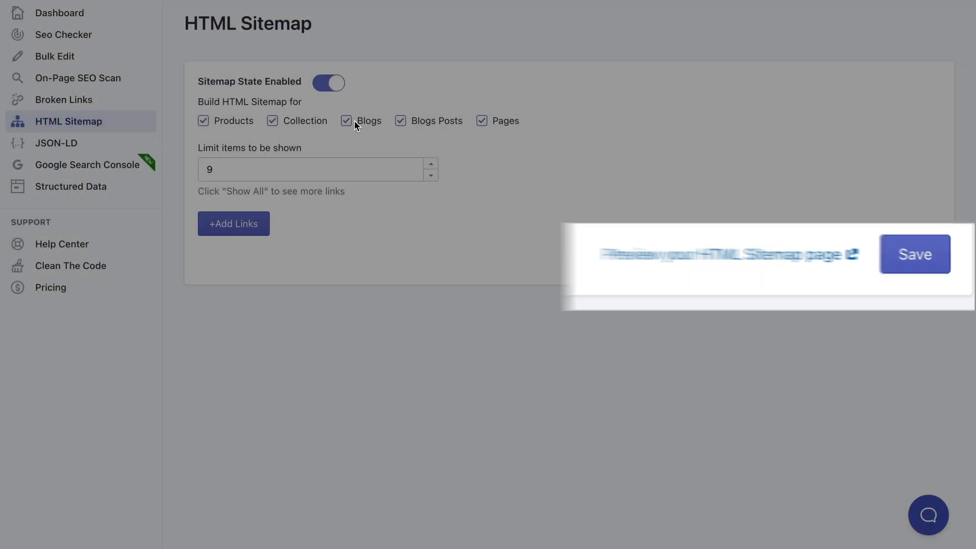
pyautogui.click(728, 254)
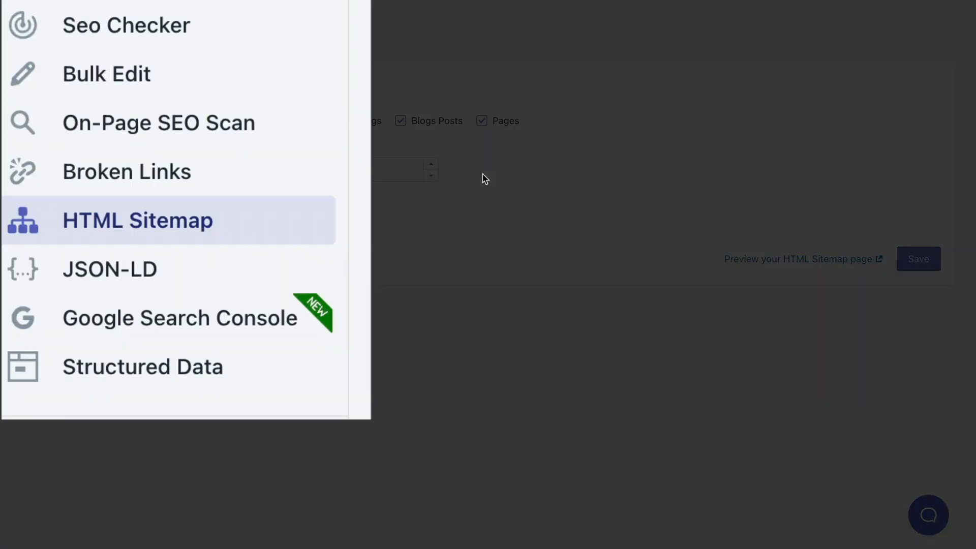
pyautogui.moveTo(103, 304)
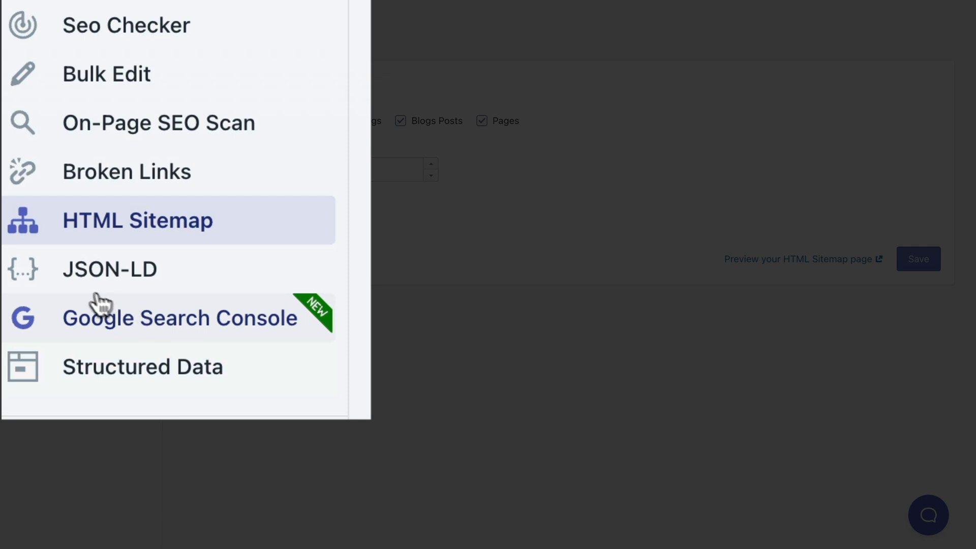
pyautogui.moveTo(110, 276)
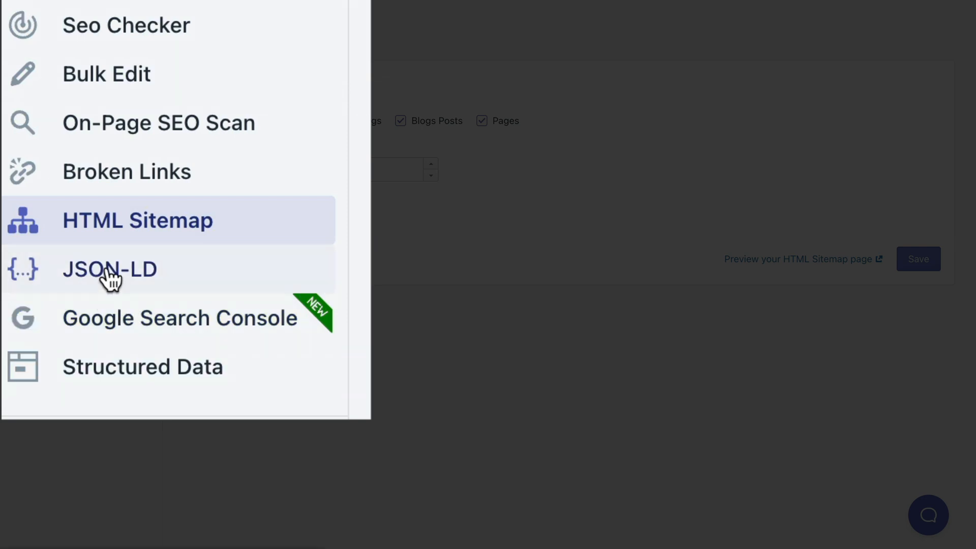
# View the JSON-LD section listing the enabled schema markup entries.
pyautogui.click(108, 270)
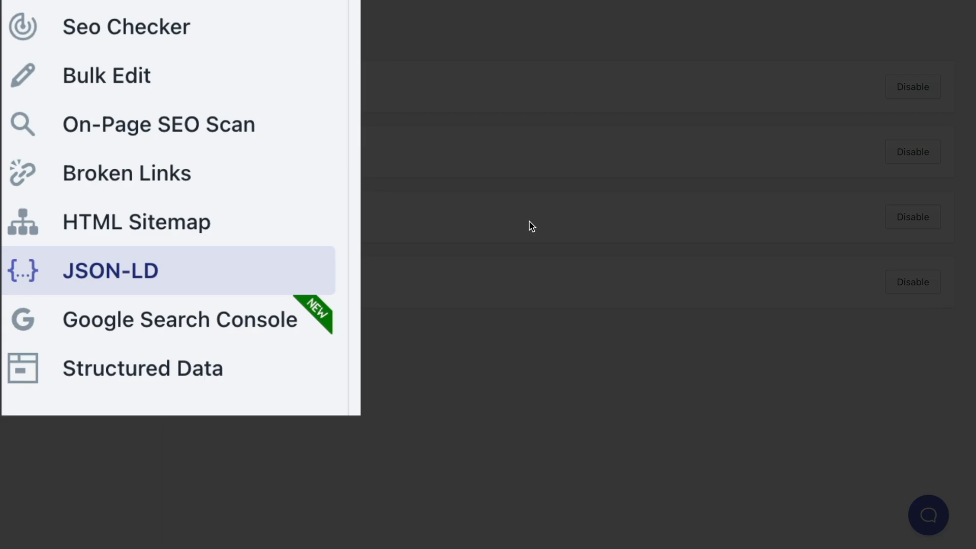
pyautogui.moveTo(243, 324)
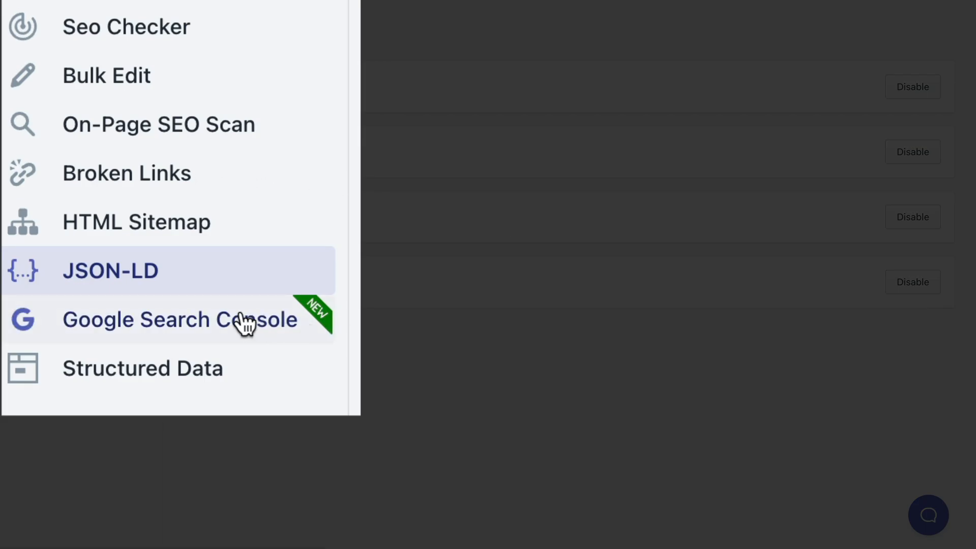
# View the Google Search Console page with its connect option.
pyautogui.click(179, 320)
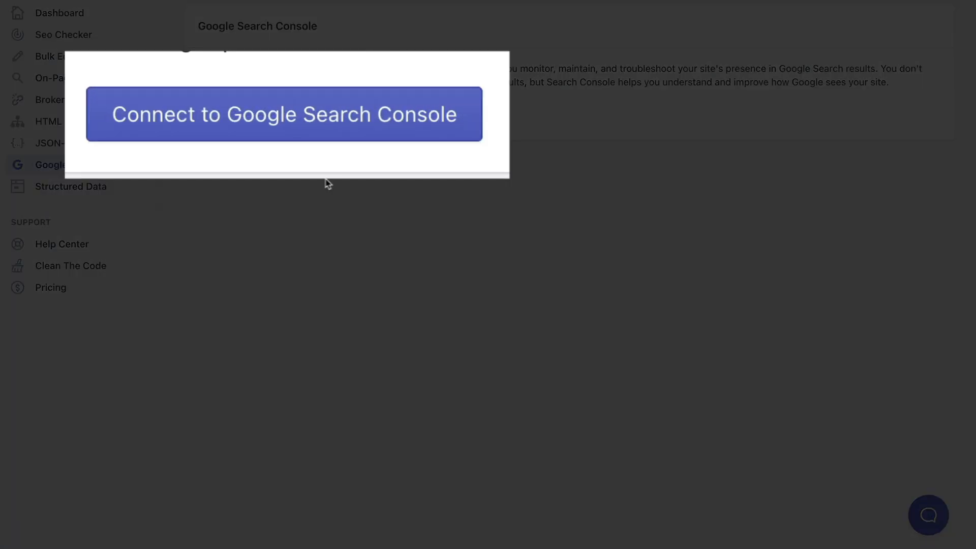
pyautogui.moveTo(371, 149)
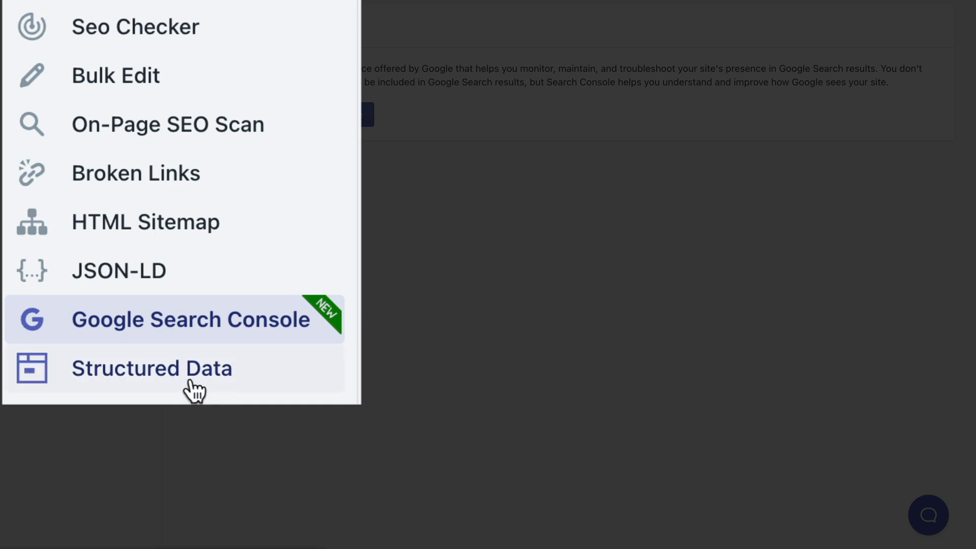
# Review the Structured Data organization schema form, then go to the Seo Checker overview.
pyautogui.click(151, 368)
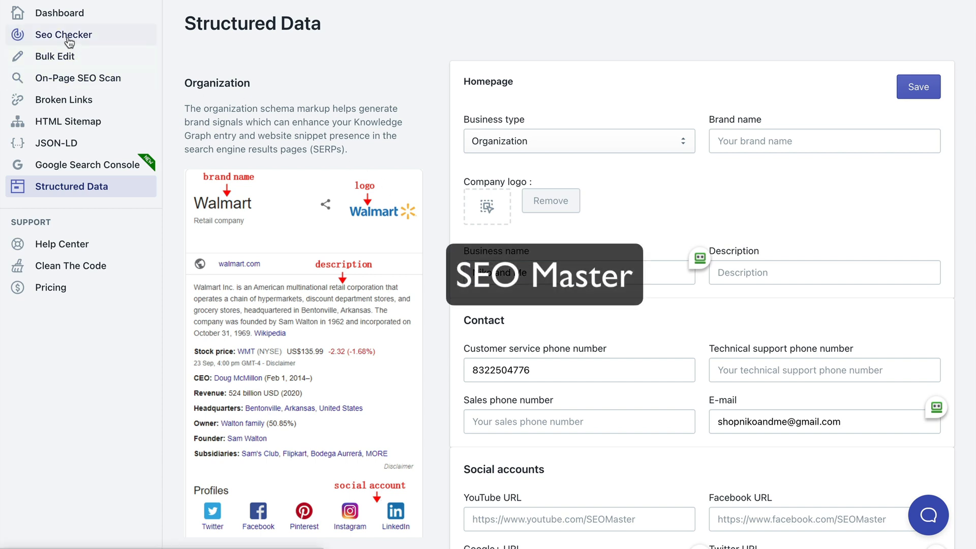
pyautogui.click(63, 34)
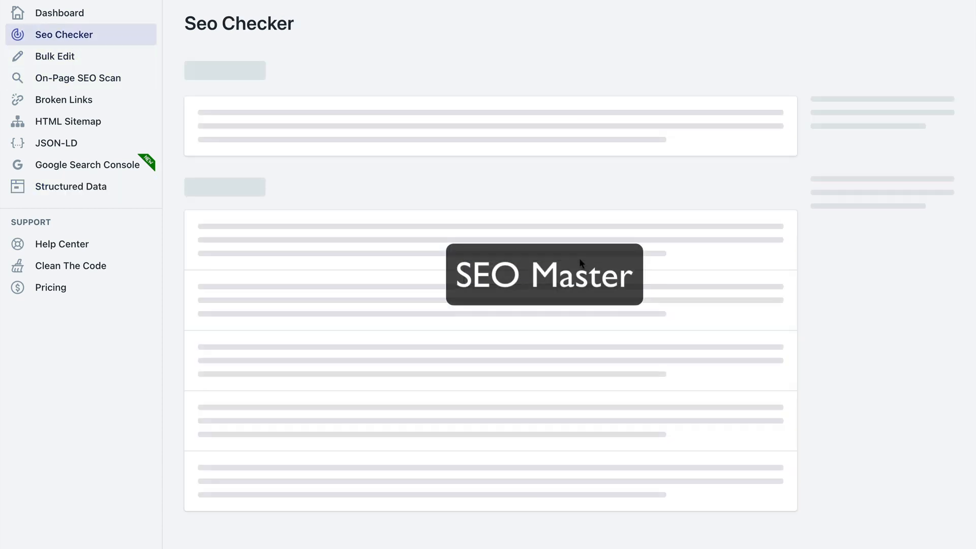